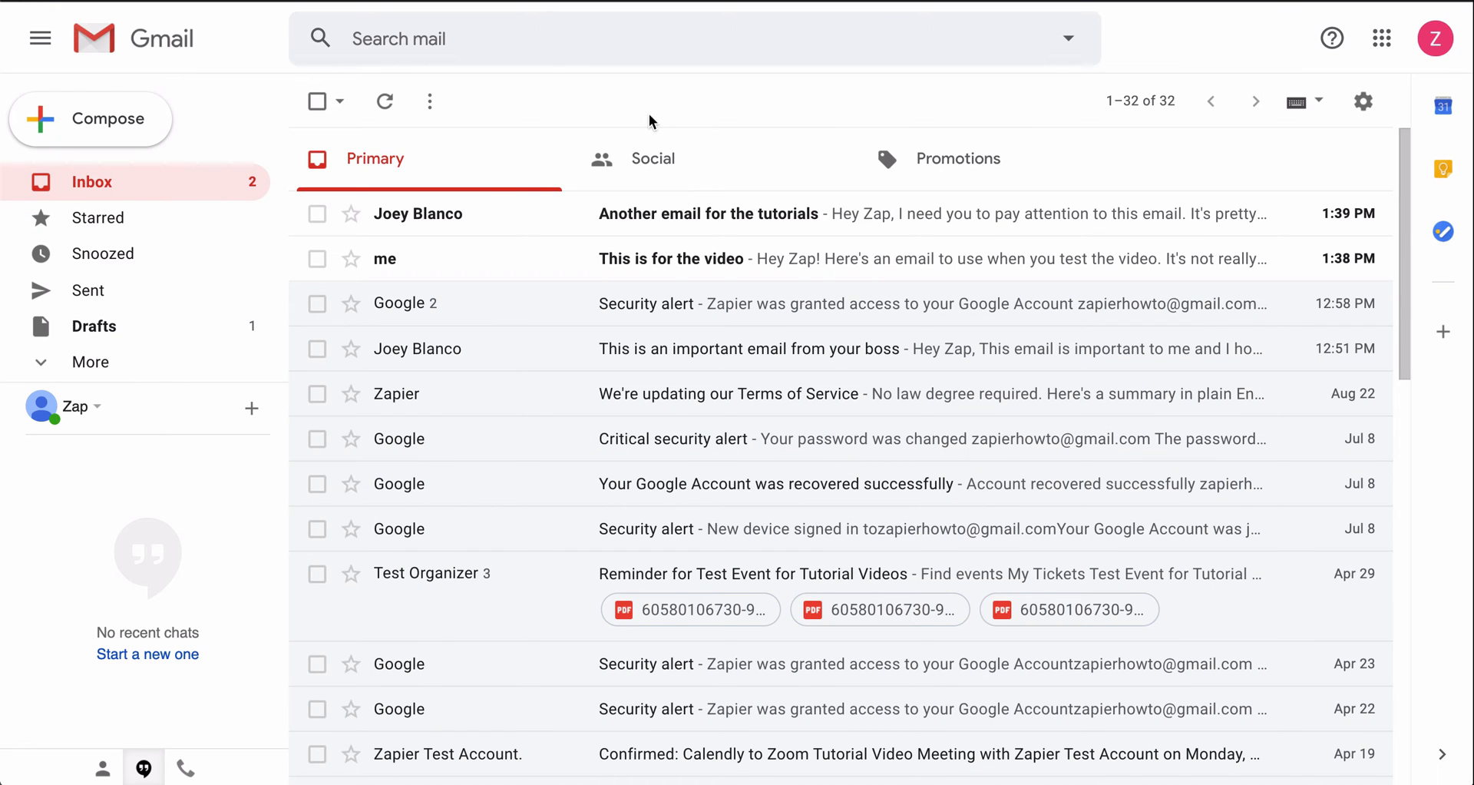
# Step: Read the 'This is for the video' test email, then go to Zapier's Gmail + Slack integrations page
pyautogui.click(670, 258)
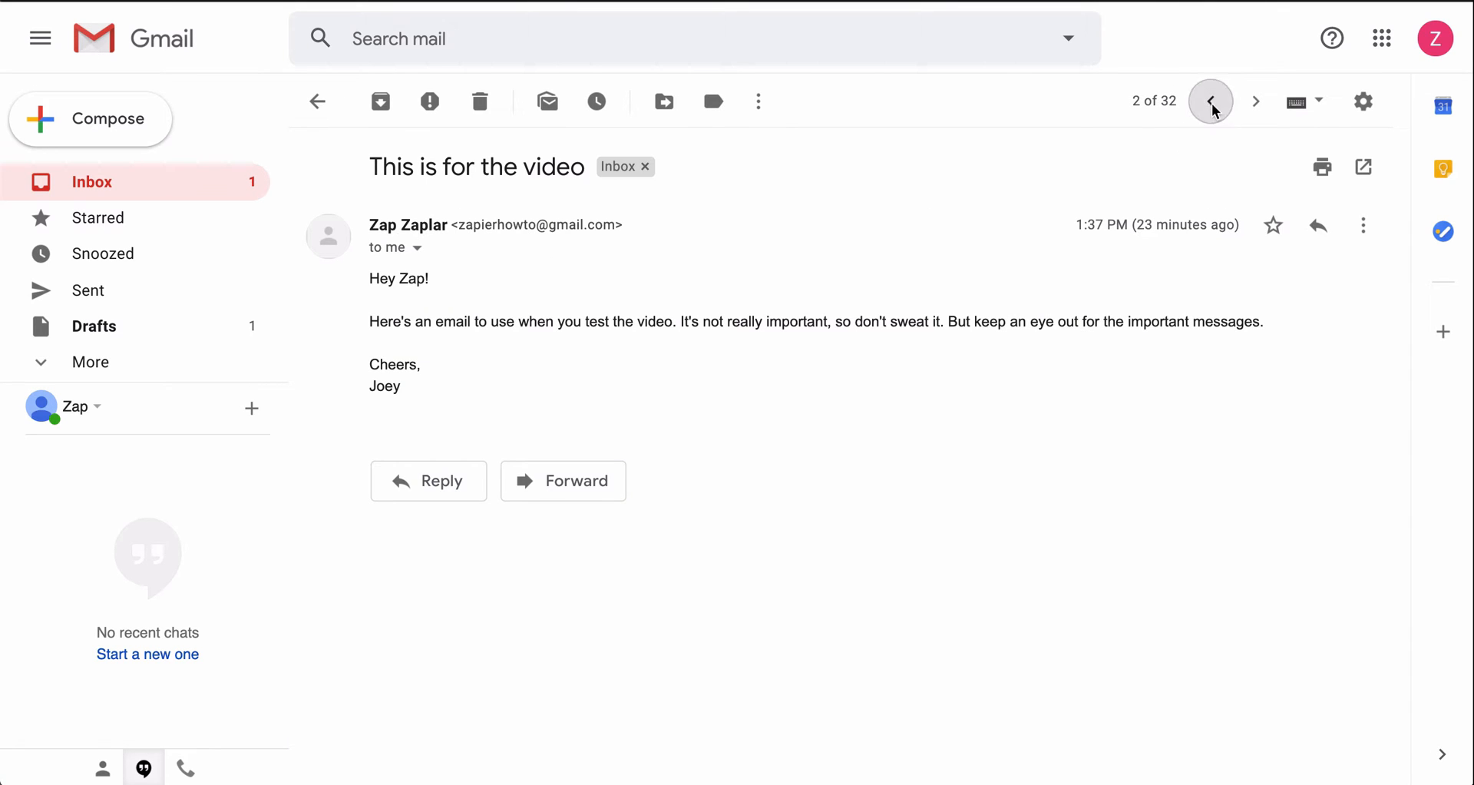
pyautogui.moveTo(444, 129)
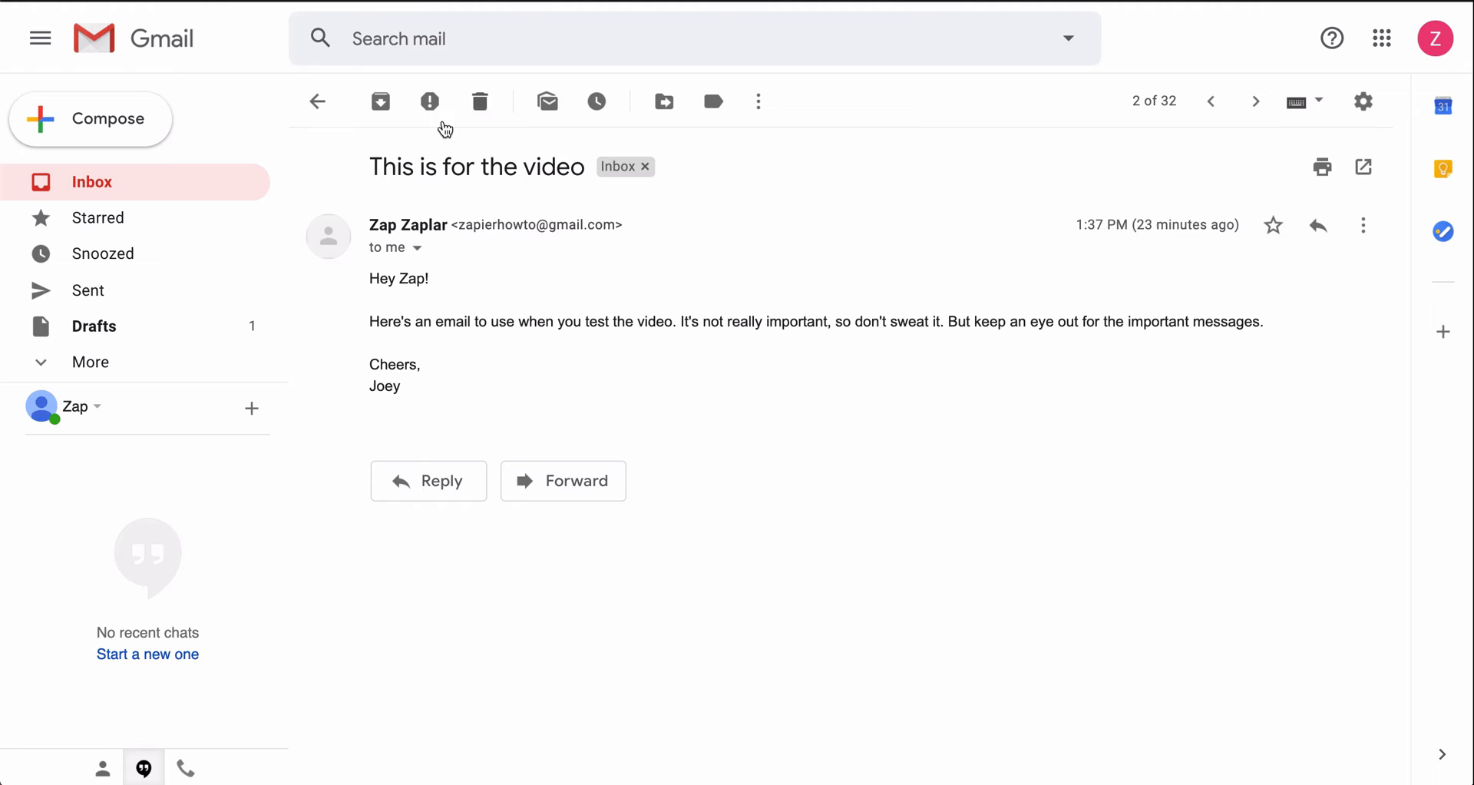
pyautogui.click(318, 102)
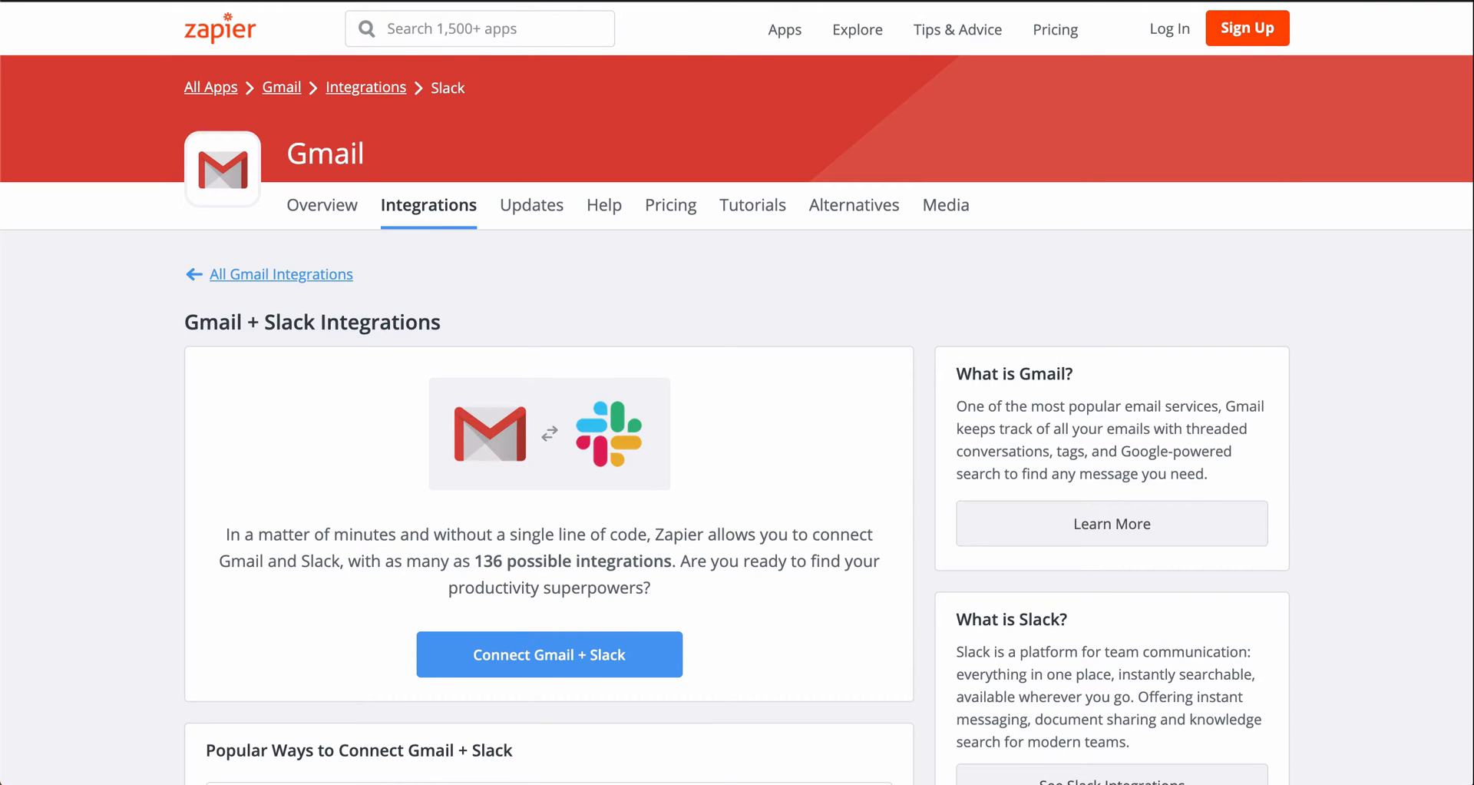
pyautogui.moveTo(947, 302)
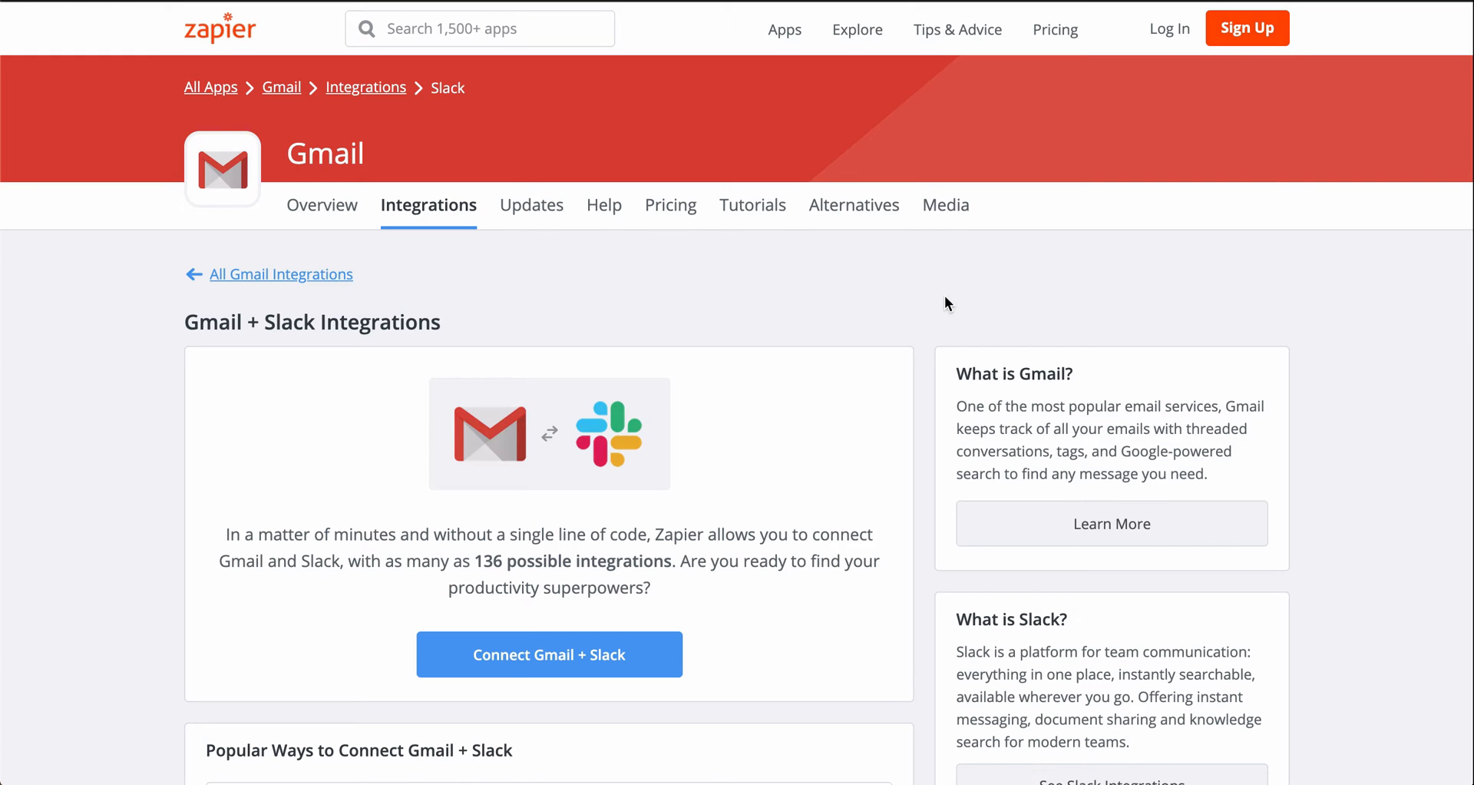
# Step: Expand the 'Post new Gmail emails to a Slack channel' description and launch that template
pyautogui.scroll(-3)
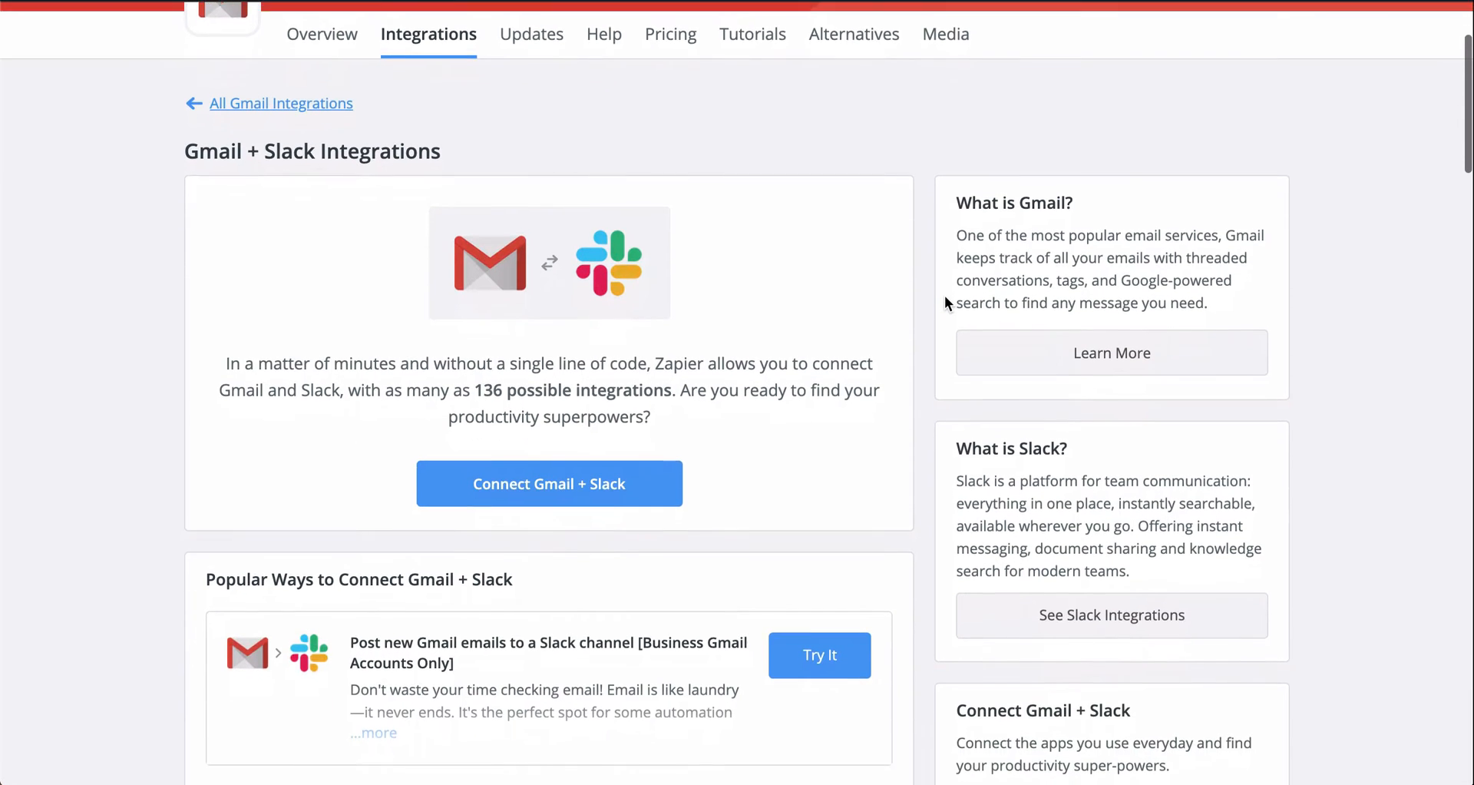
pyautogui.scroll(-3)
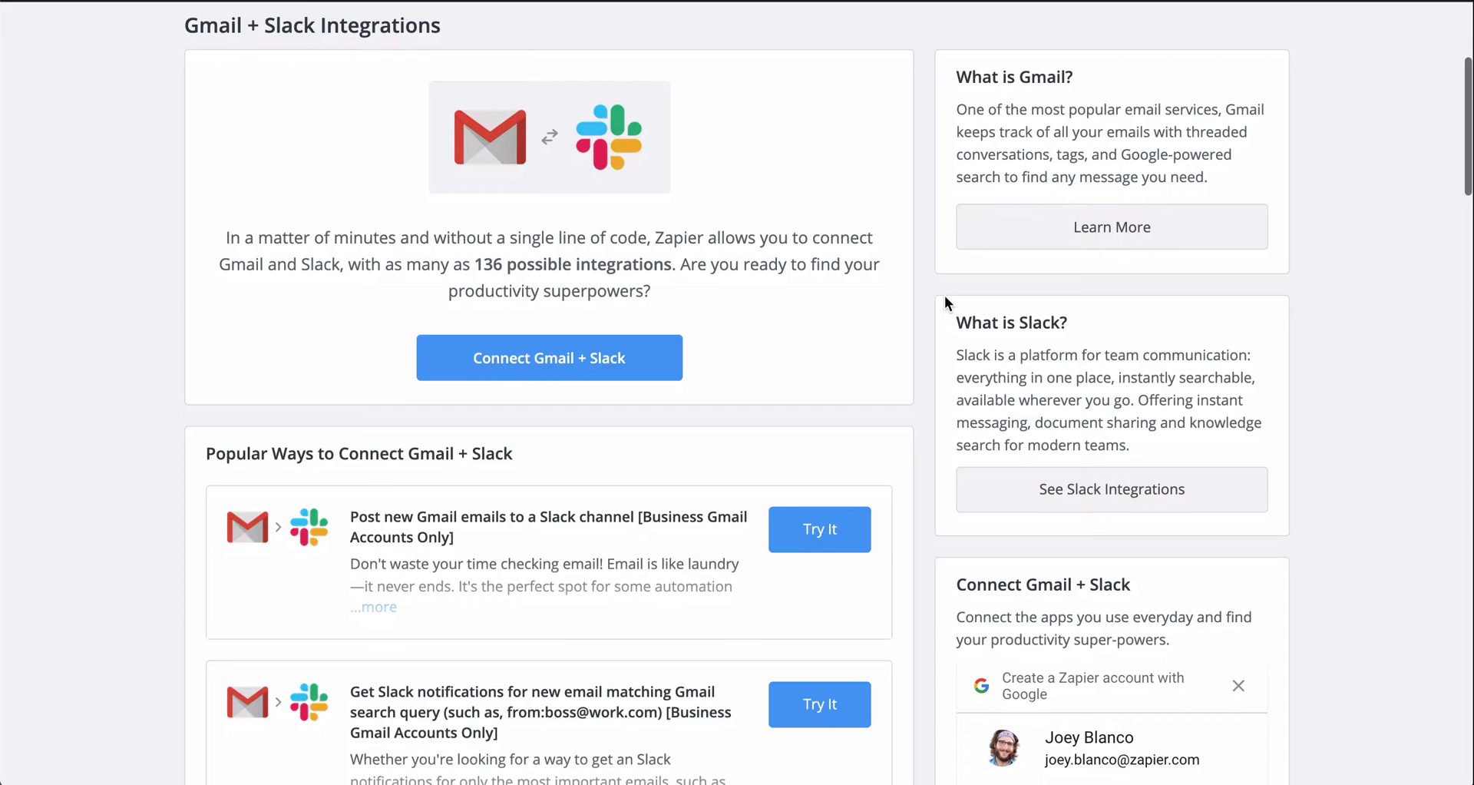
pyautogui.scroll(-3)
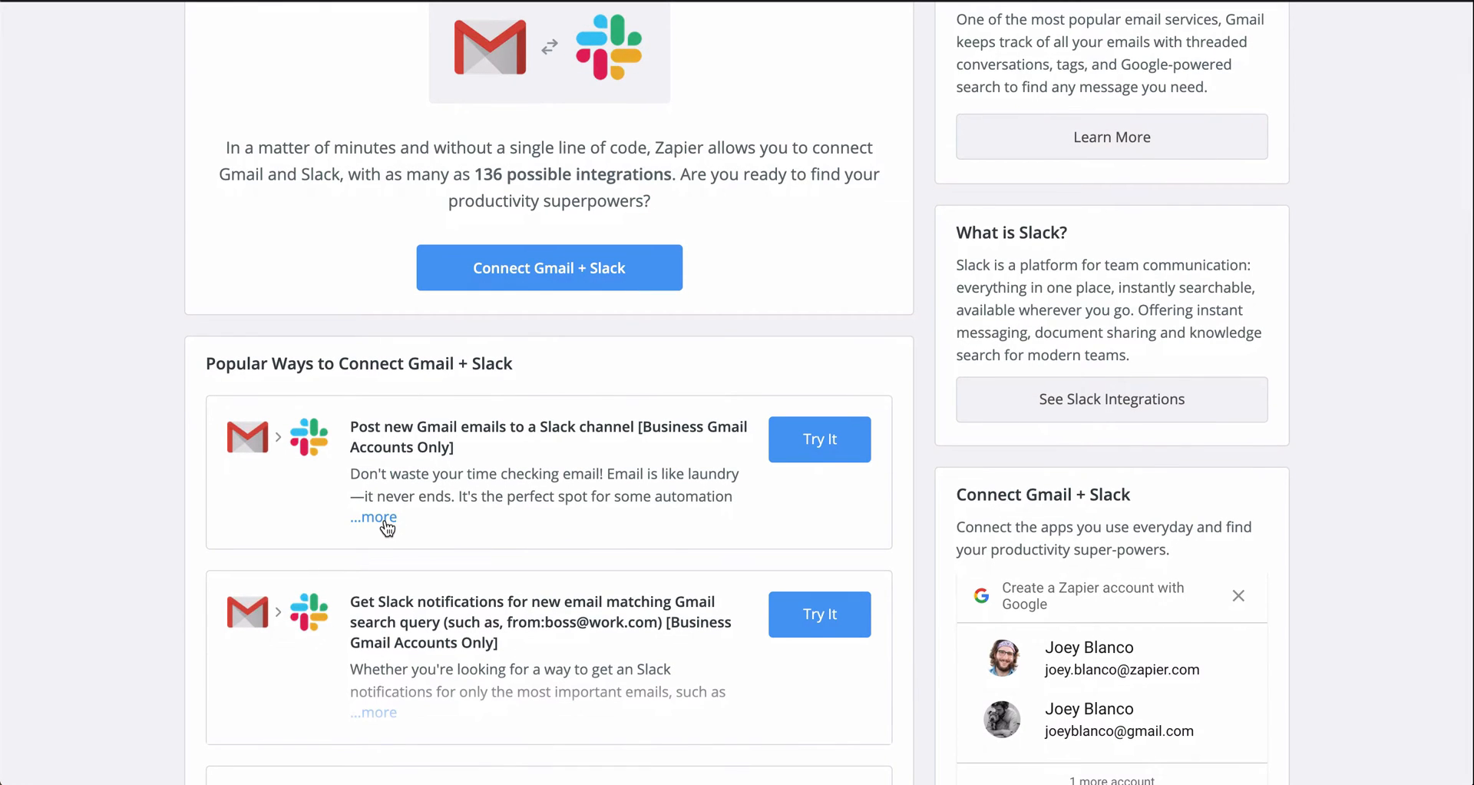
pyautogui.click(374, 517)
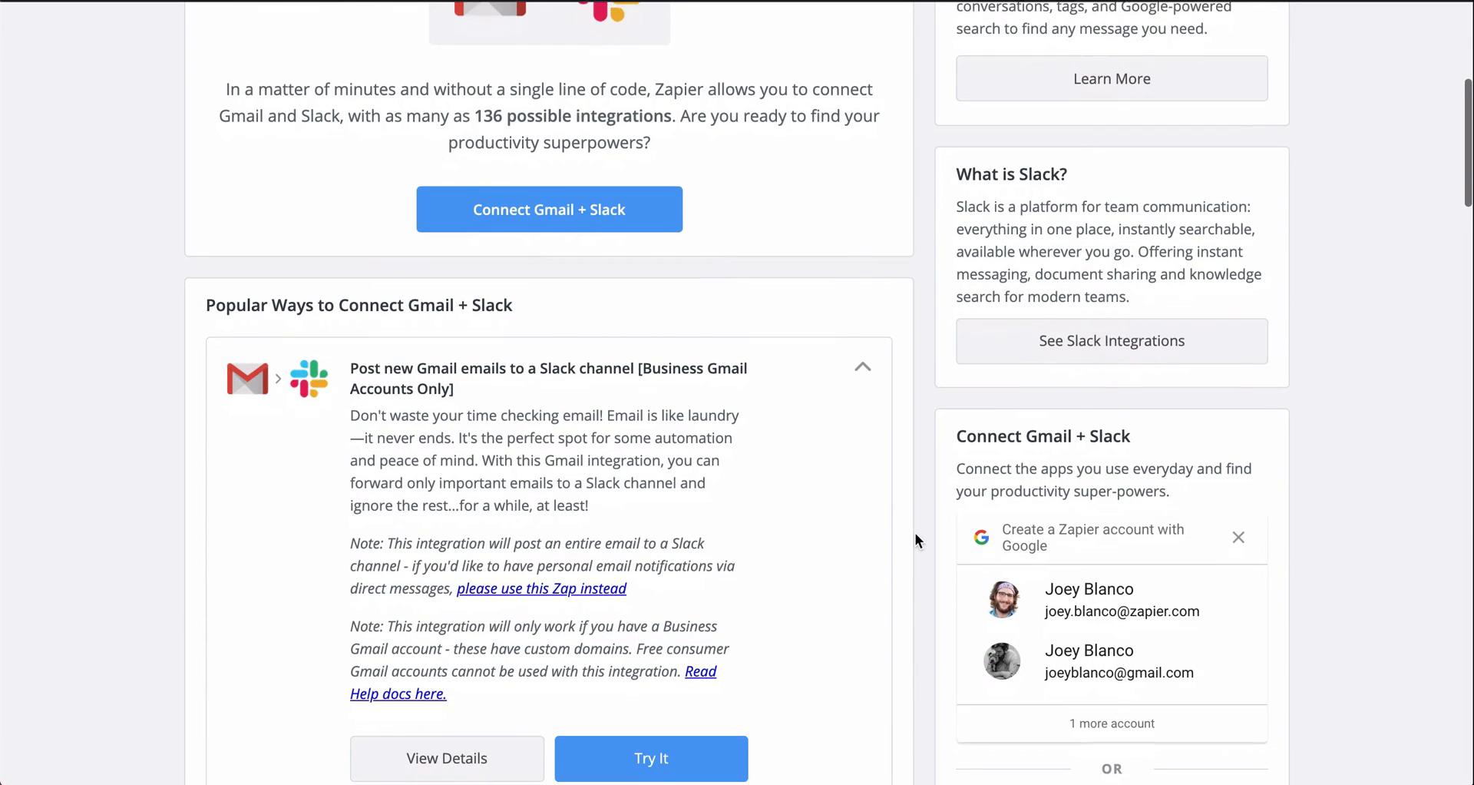
pyautogui.click(650, 757)
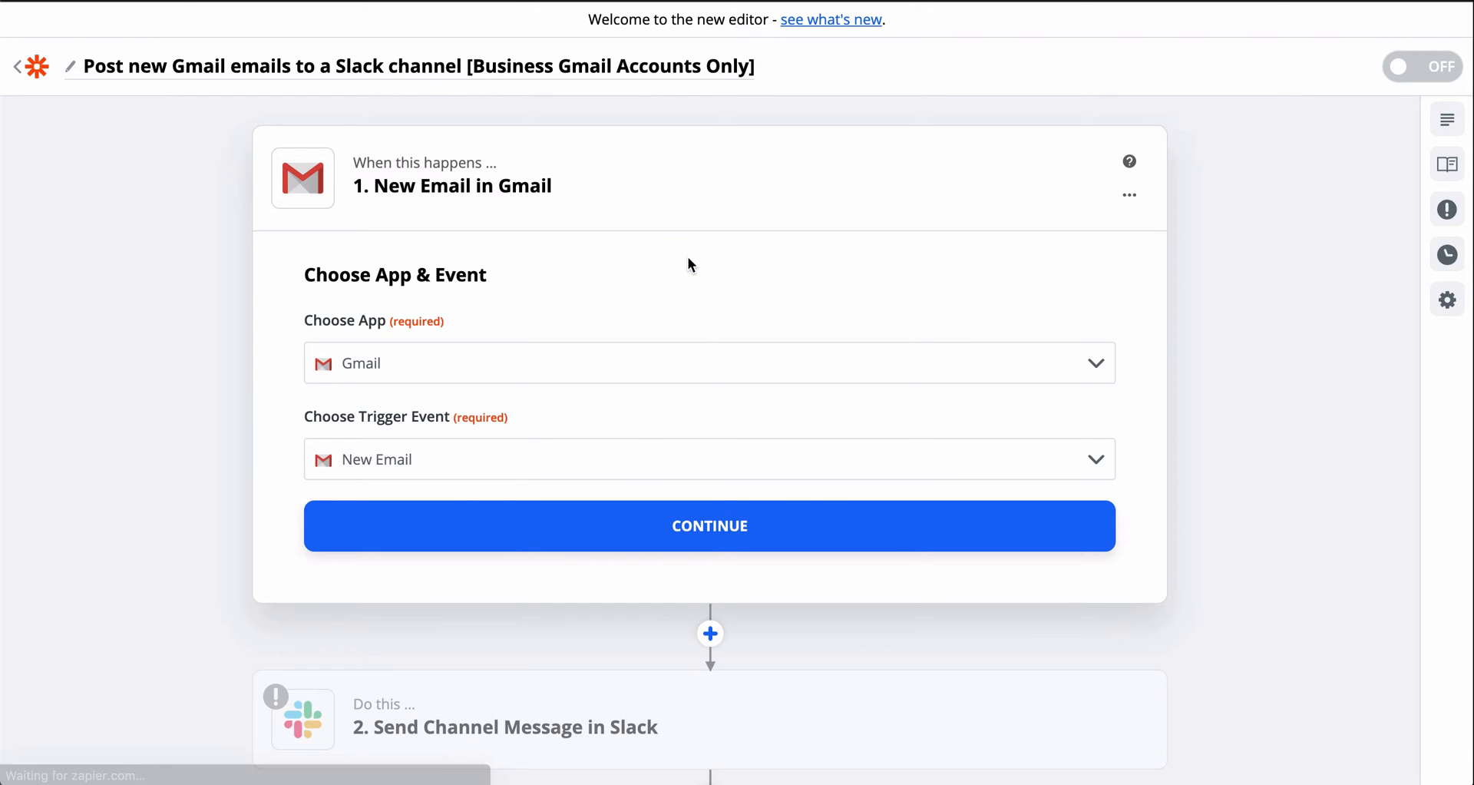
# Step: Connect a Google account to the Gmail New Email trigger, keep all labels, and test it
pyautogui.click(709, 525)
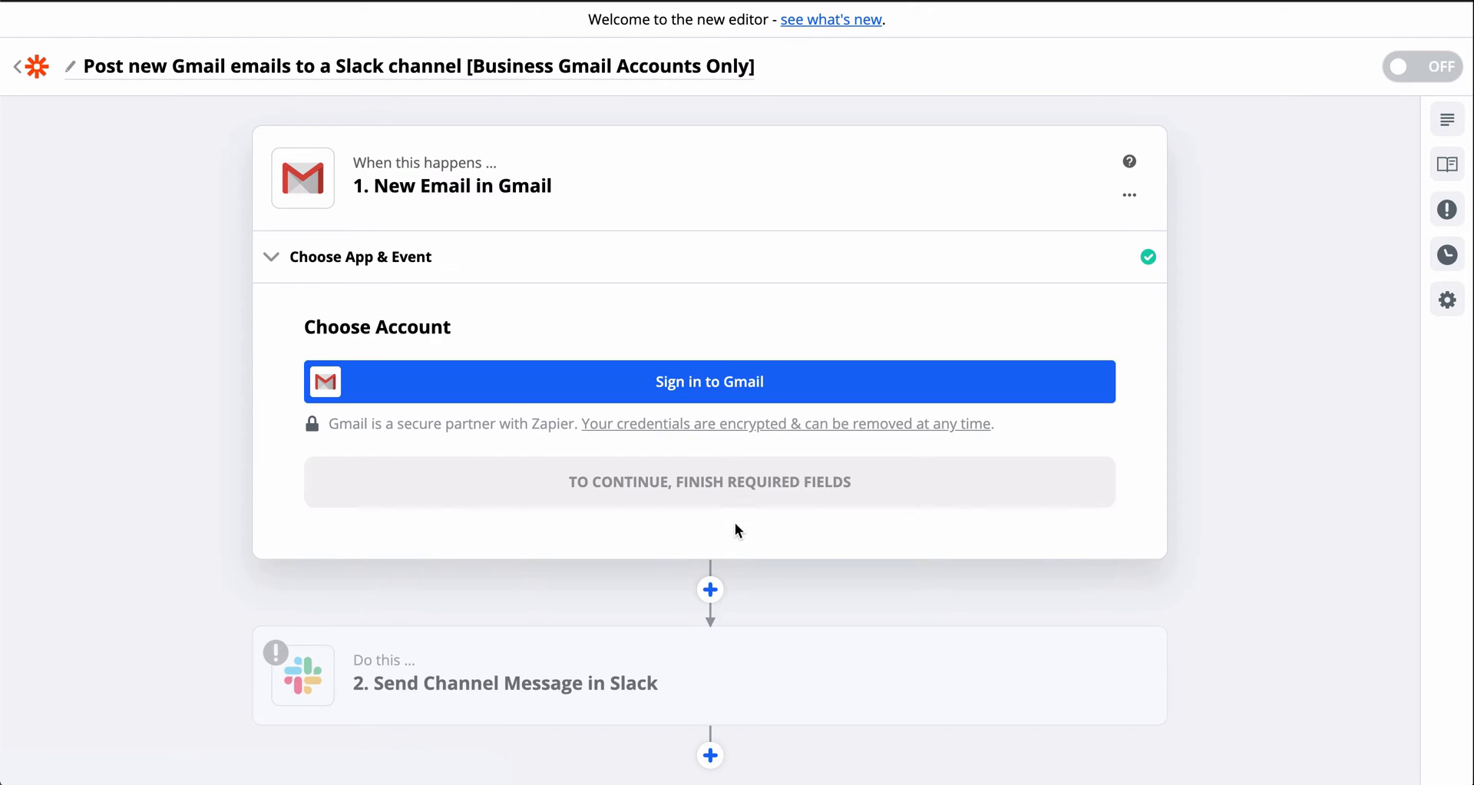
pyautogui.click(709, 380)
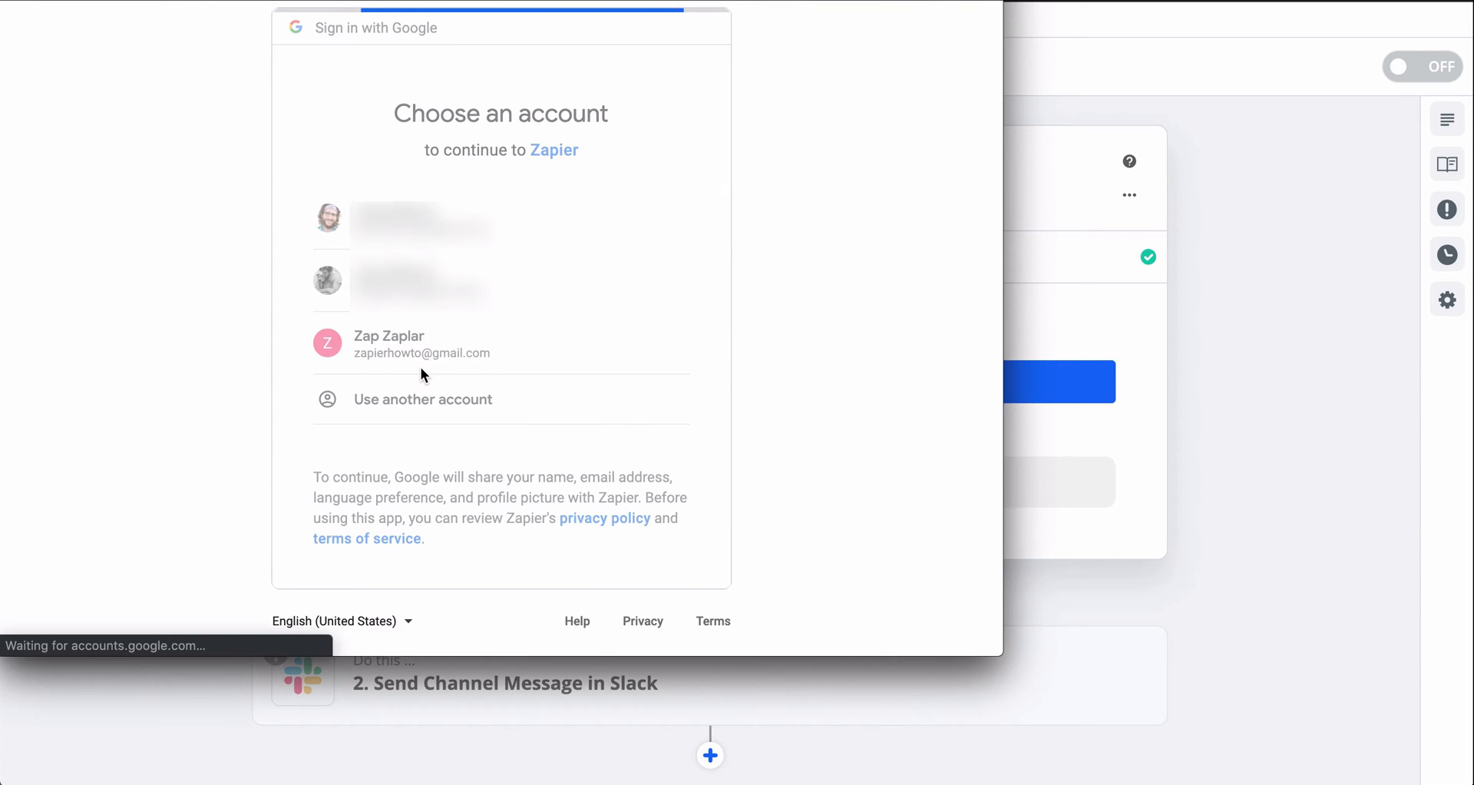
pyautogui.click(423, 343)
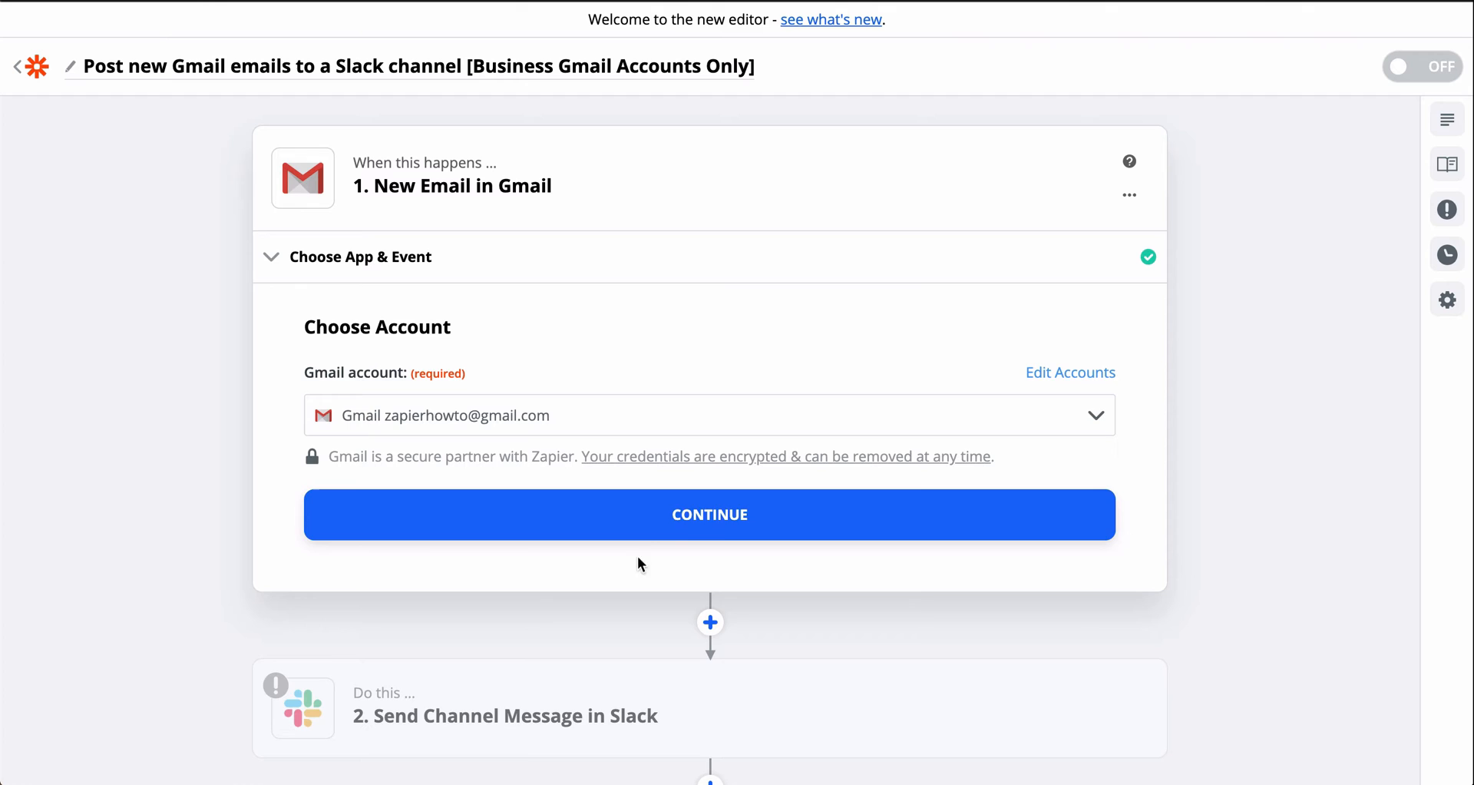
pyautogui.click(709, 514)
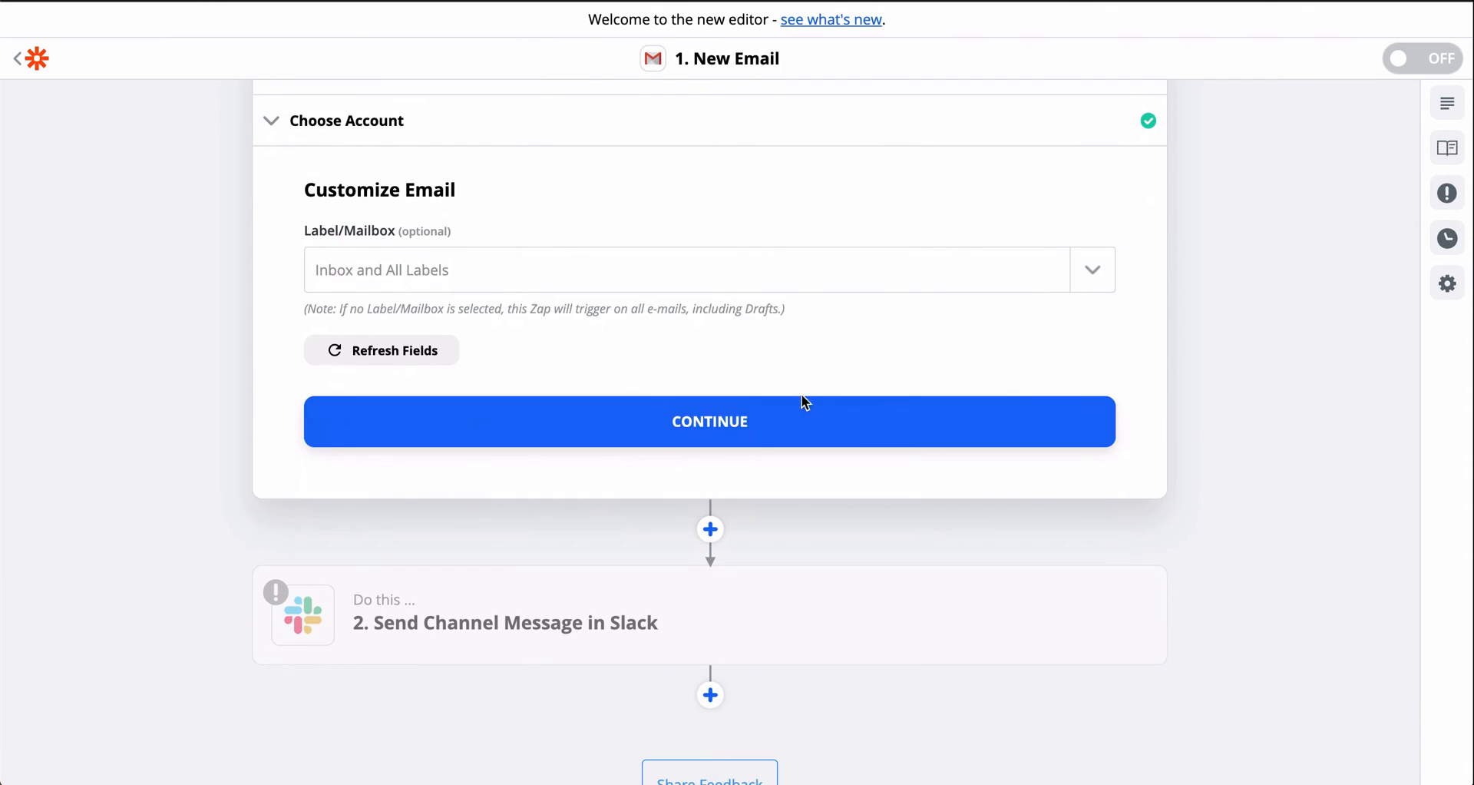
pyautogui.moveTo(1093, 269)
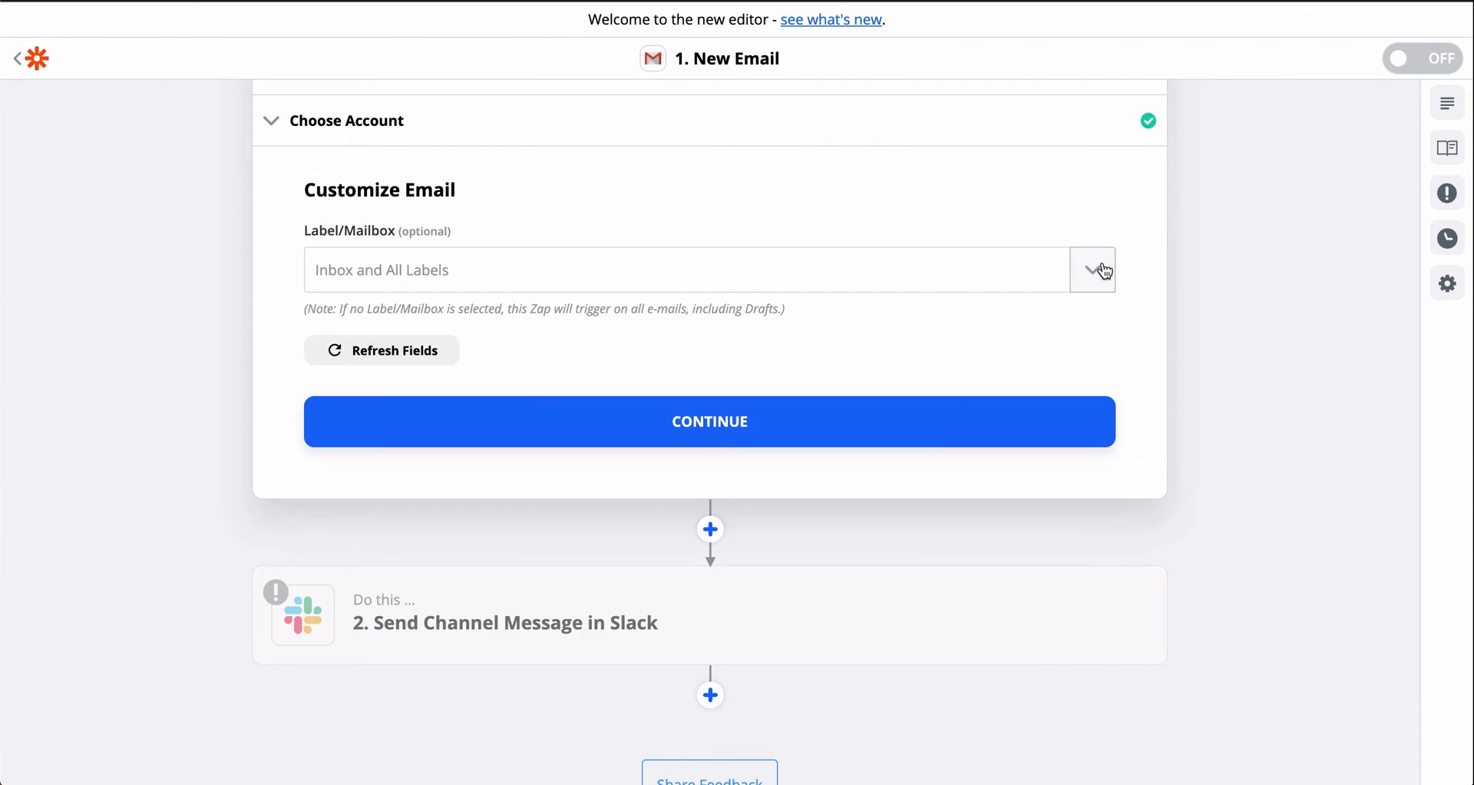
pyautogui.click(709, 420)
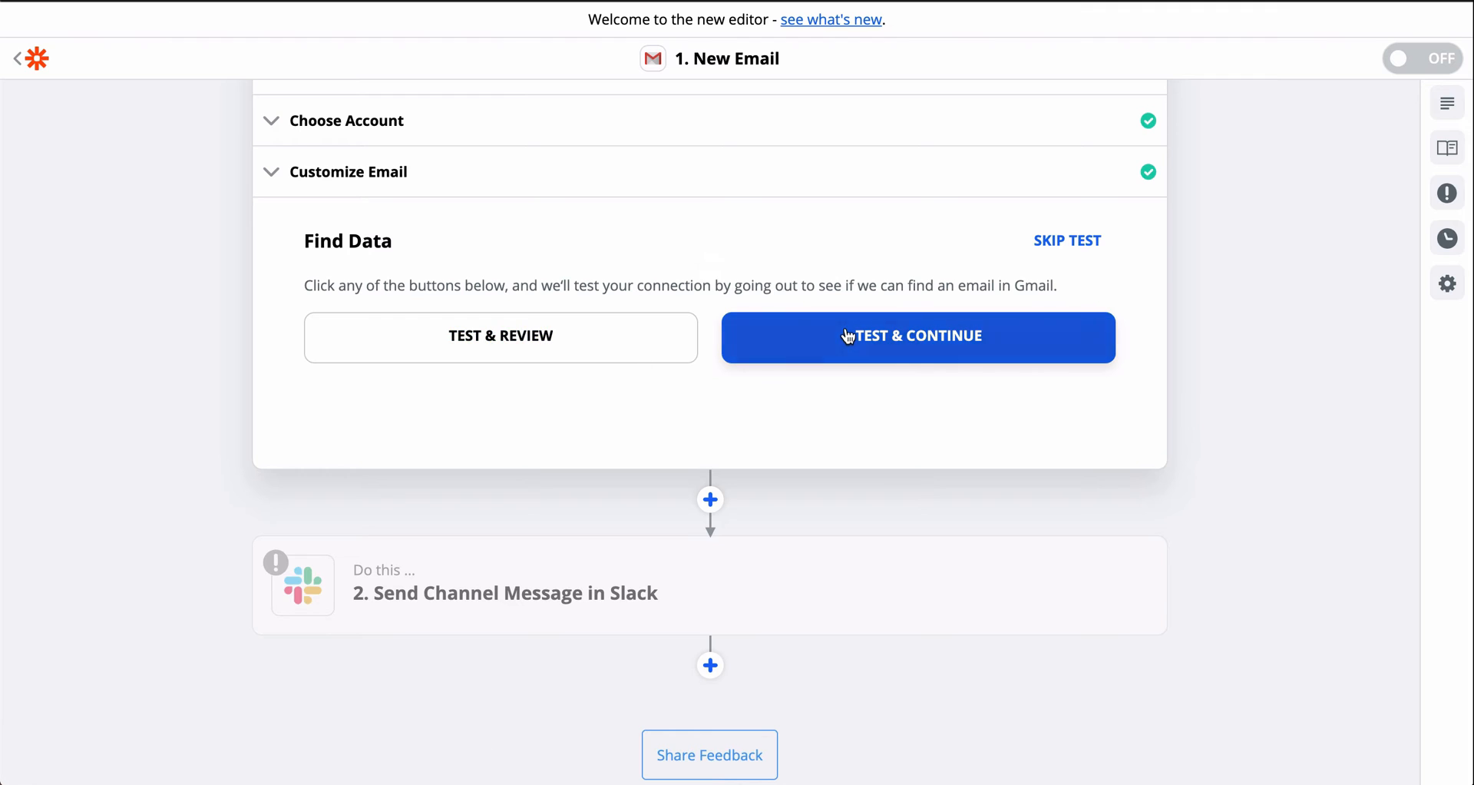
pyautogui.click(916, 336)
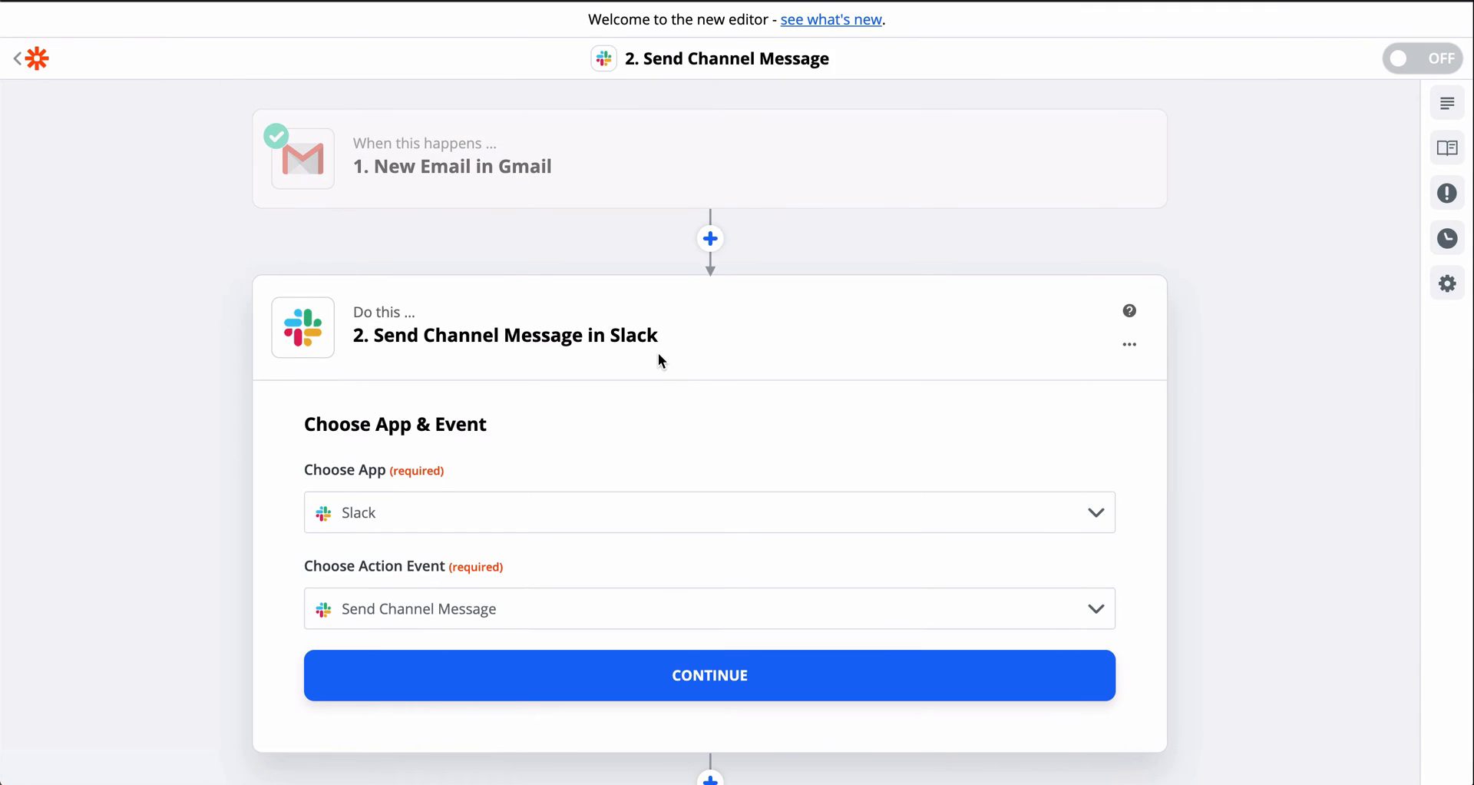
# Step: Connect a Slack account to the Send Channel Message action
pyautogui.click(708, 675)
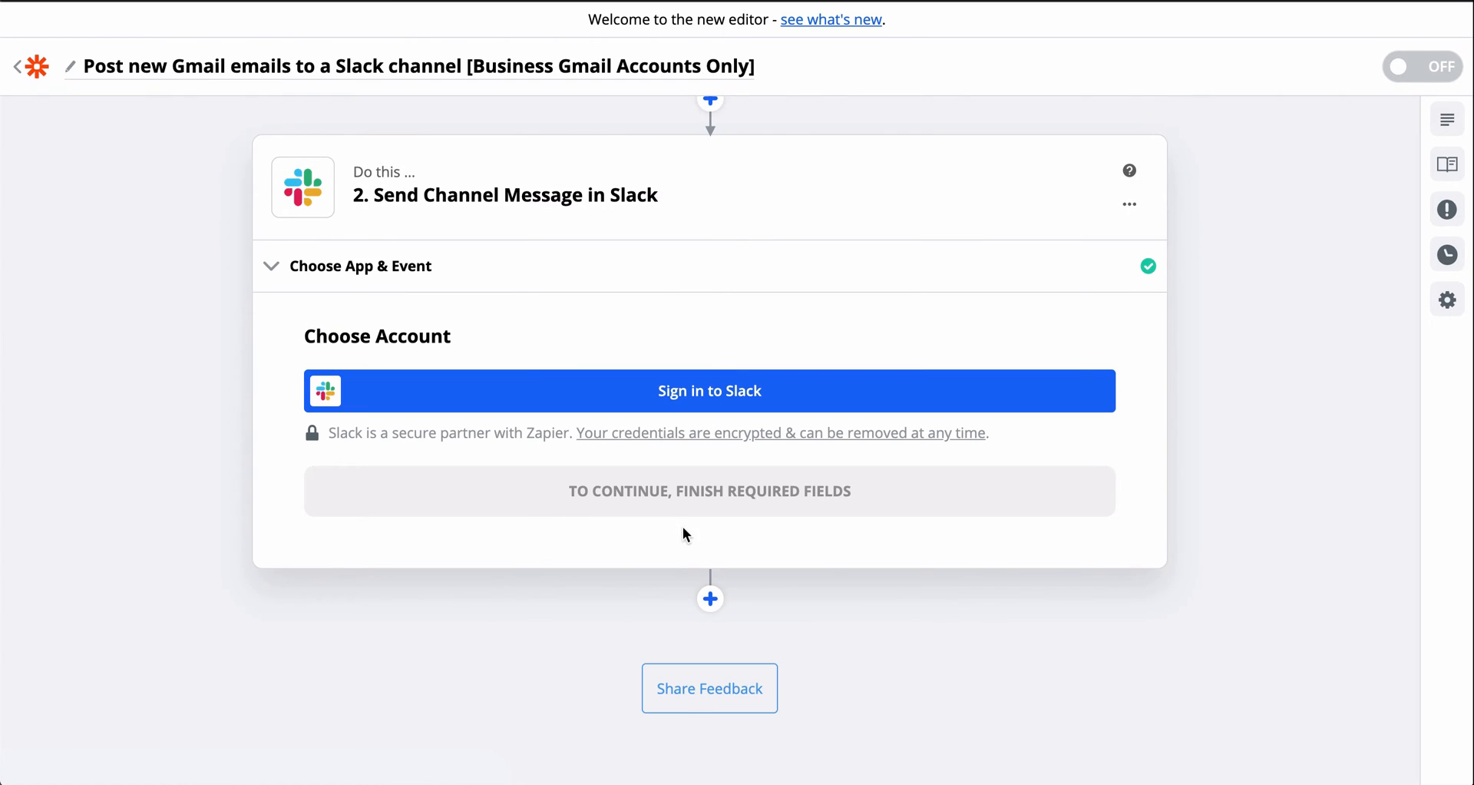
pyautogui.click(708, 390)
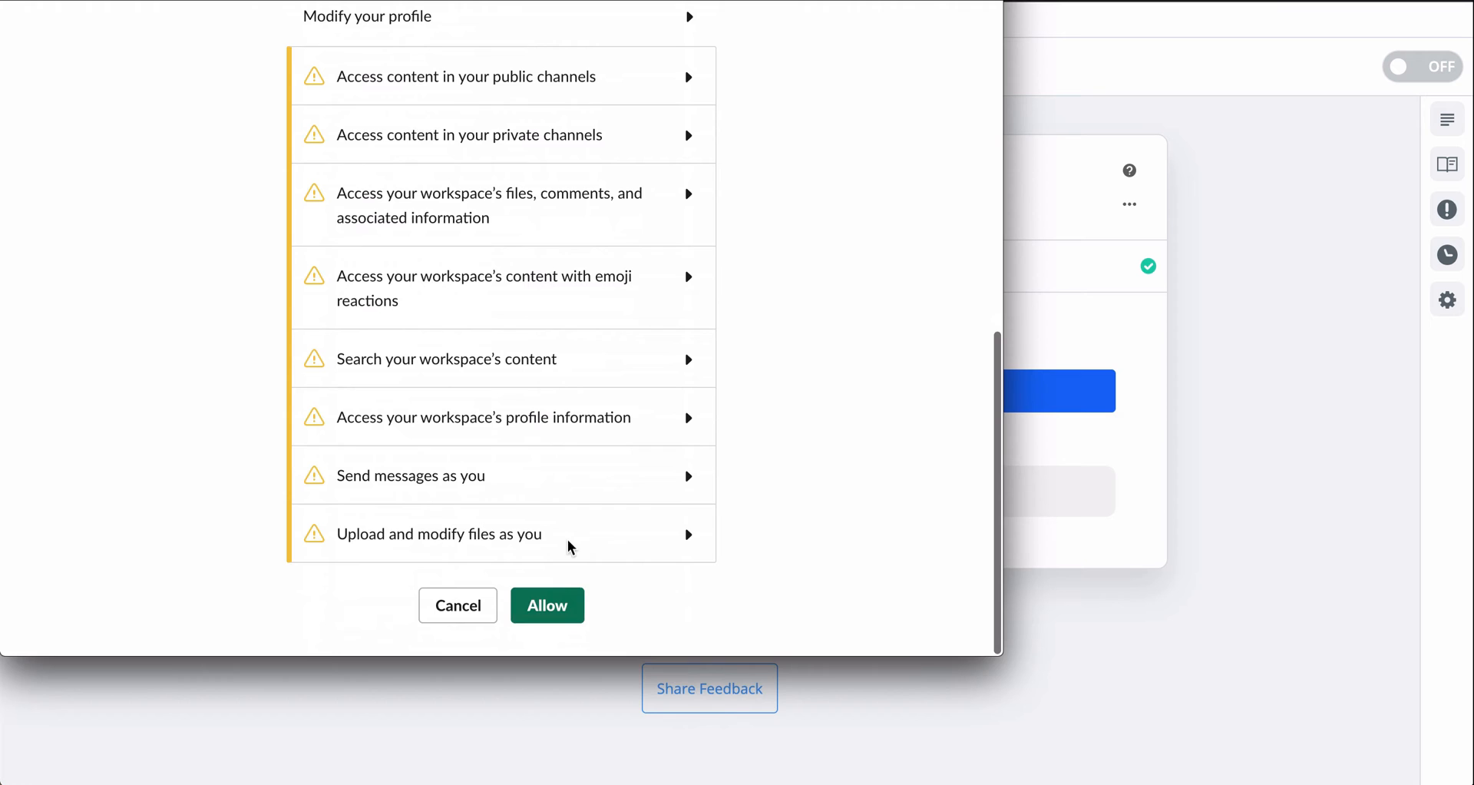
pyautogui.click(546, 605)
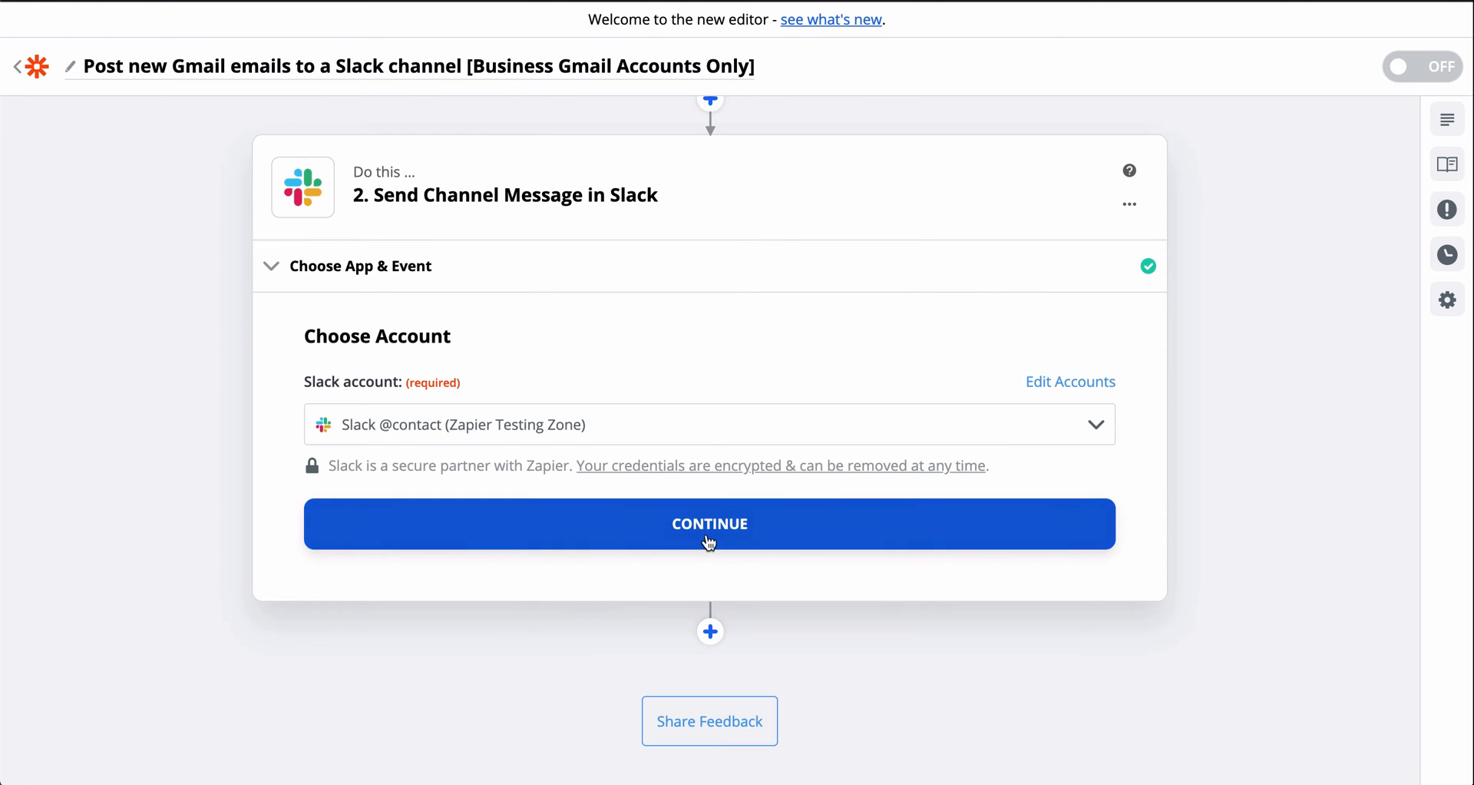
pyautogui.click(708, 524)
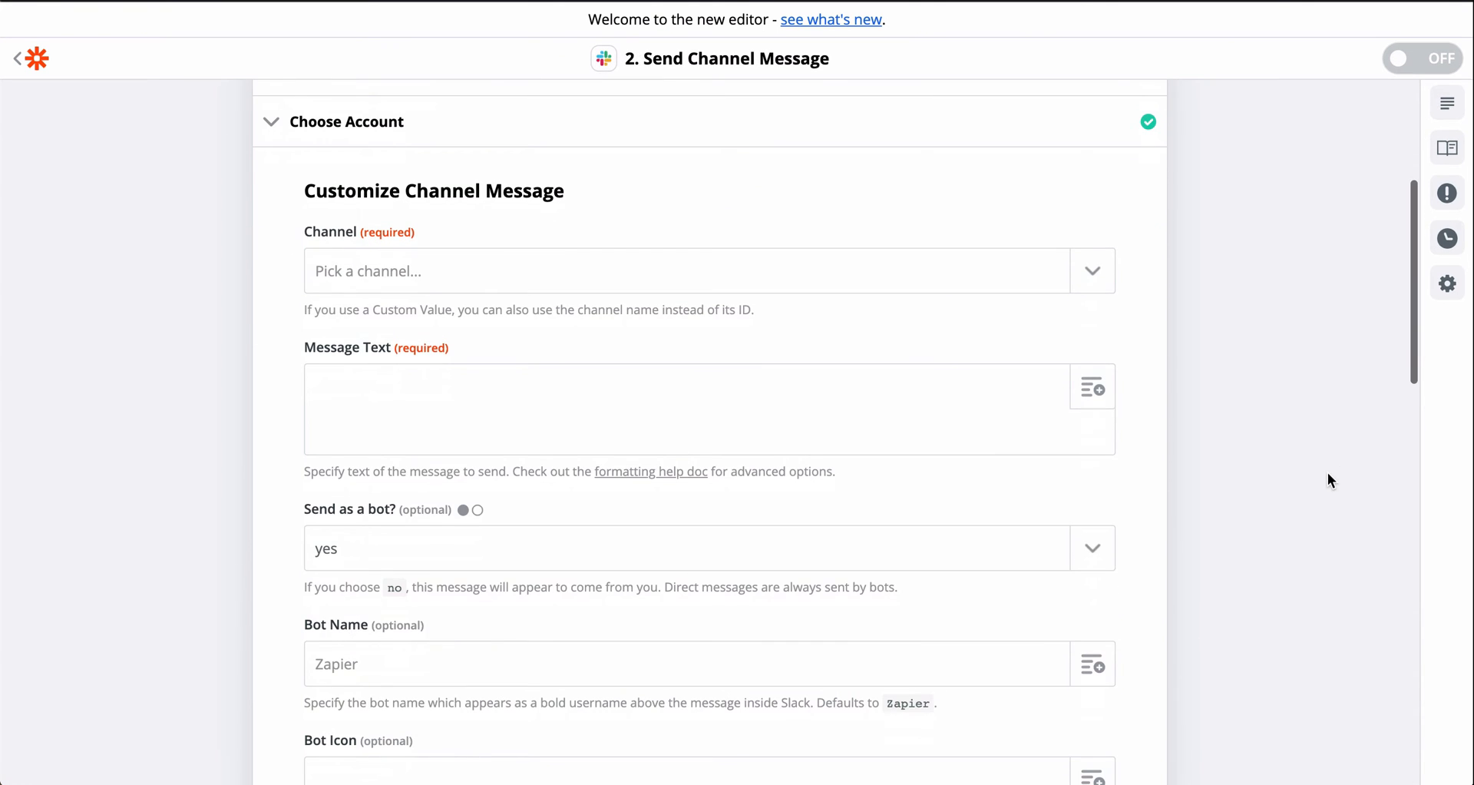
# Step: Set the Slack channel to tutorials-test-channel-email-feed
pyautogui.click(1093, 270)
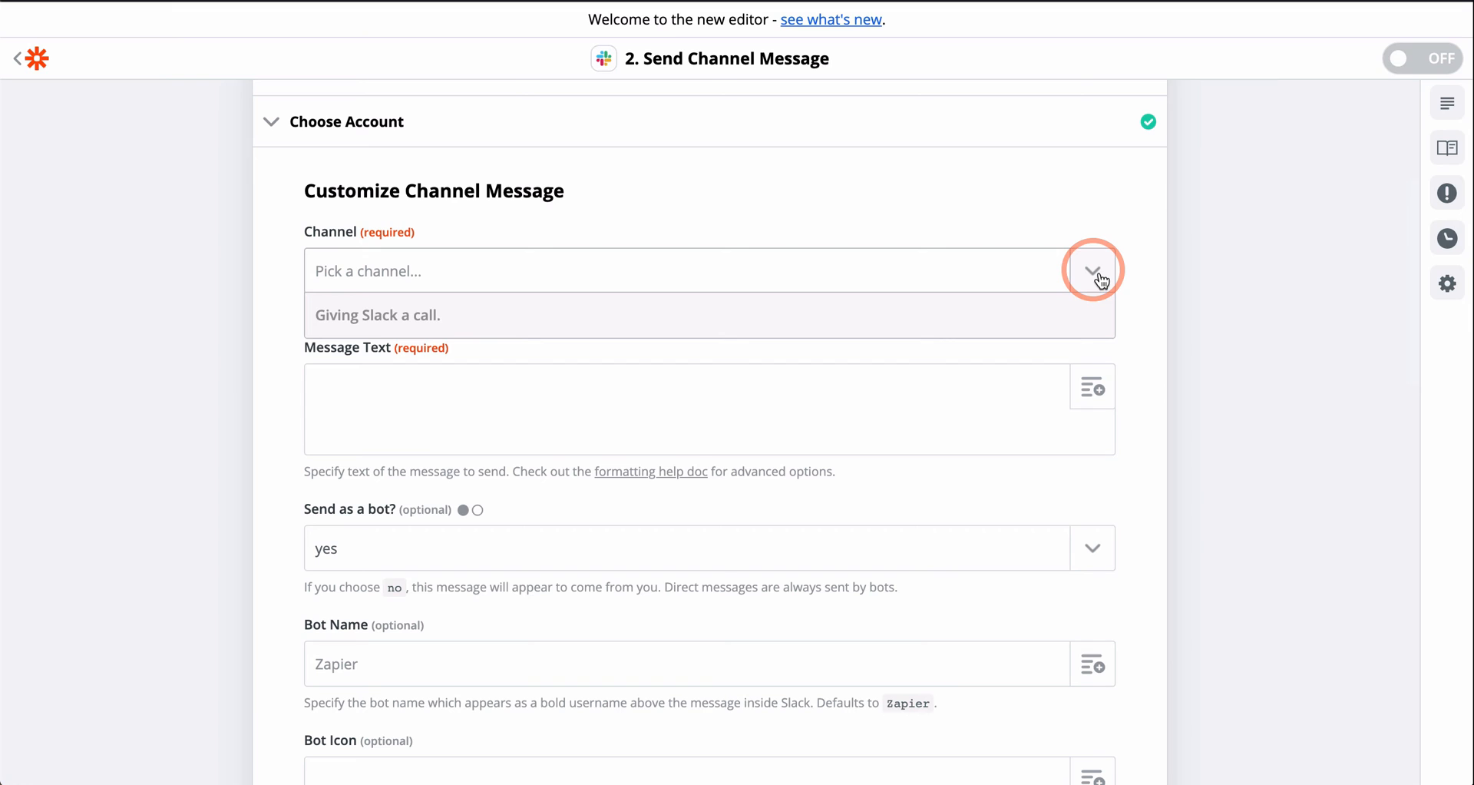
pyautogui.click(1092, 270)
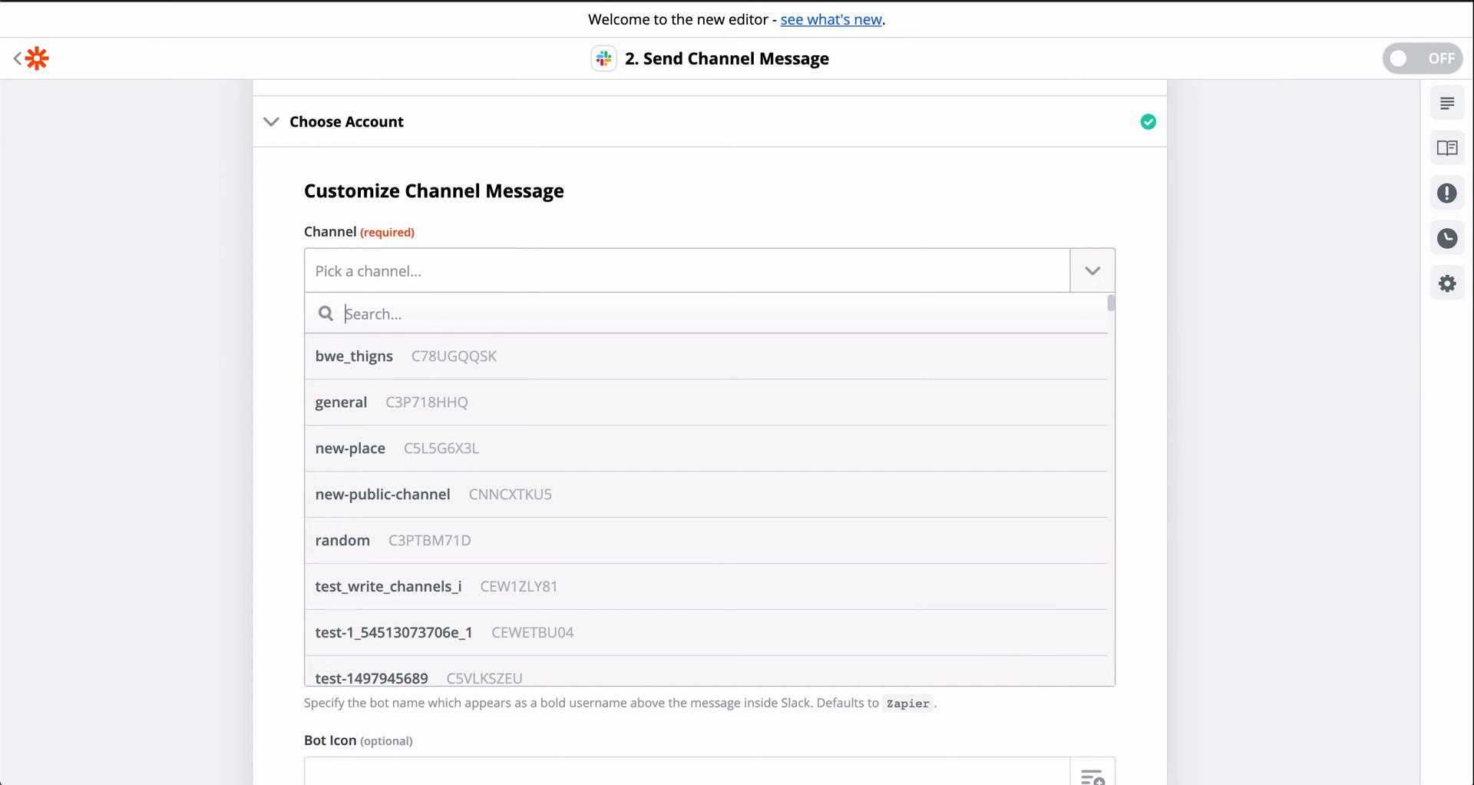
pyautogui.write('tutor')
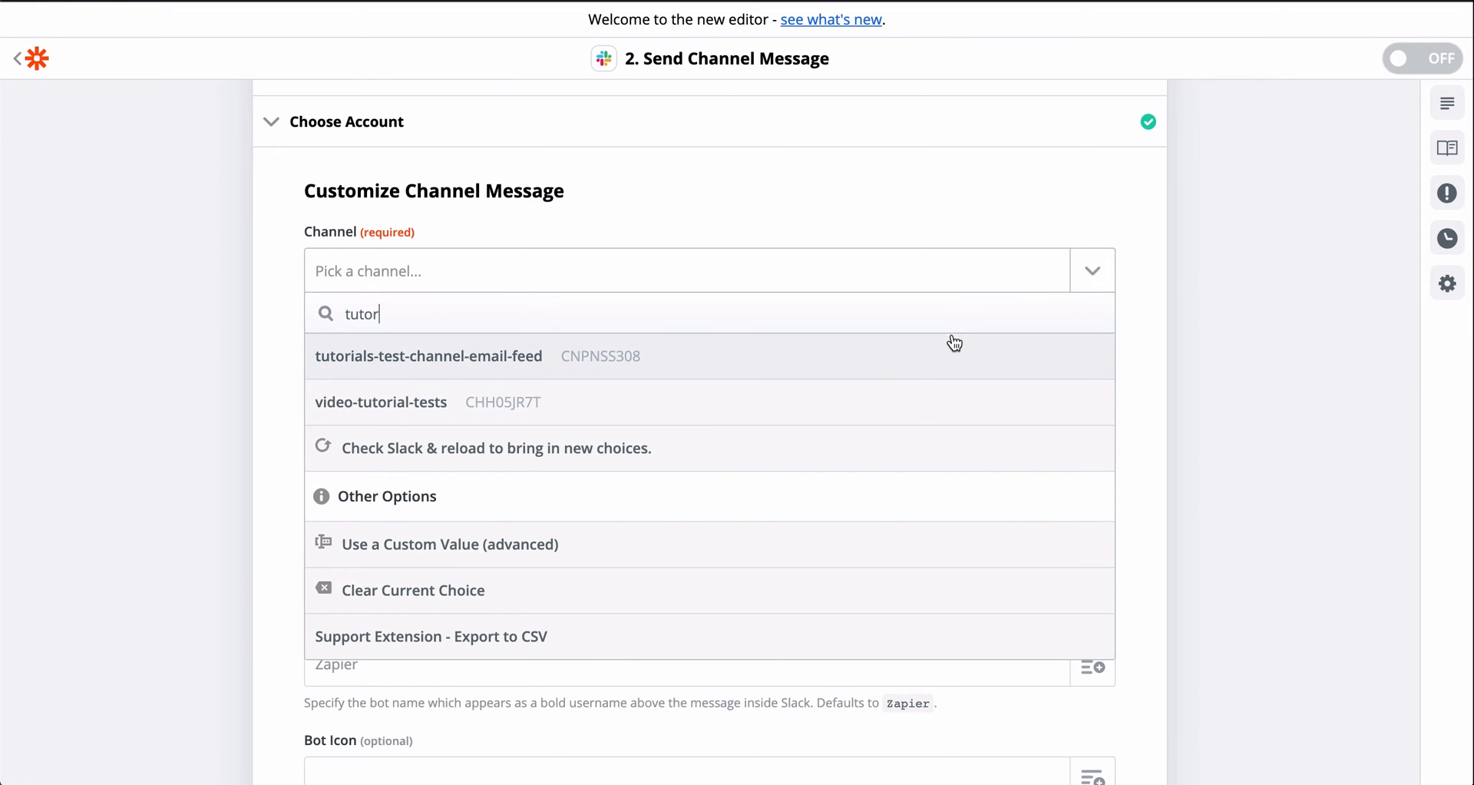
pyautogui.click(427, 356)
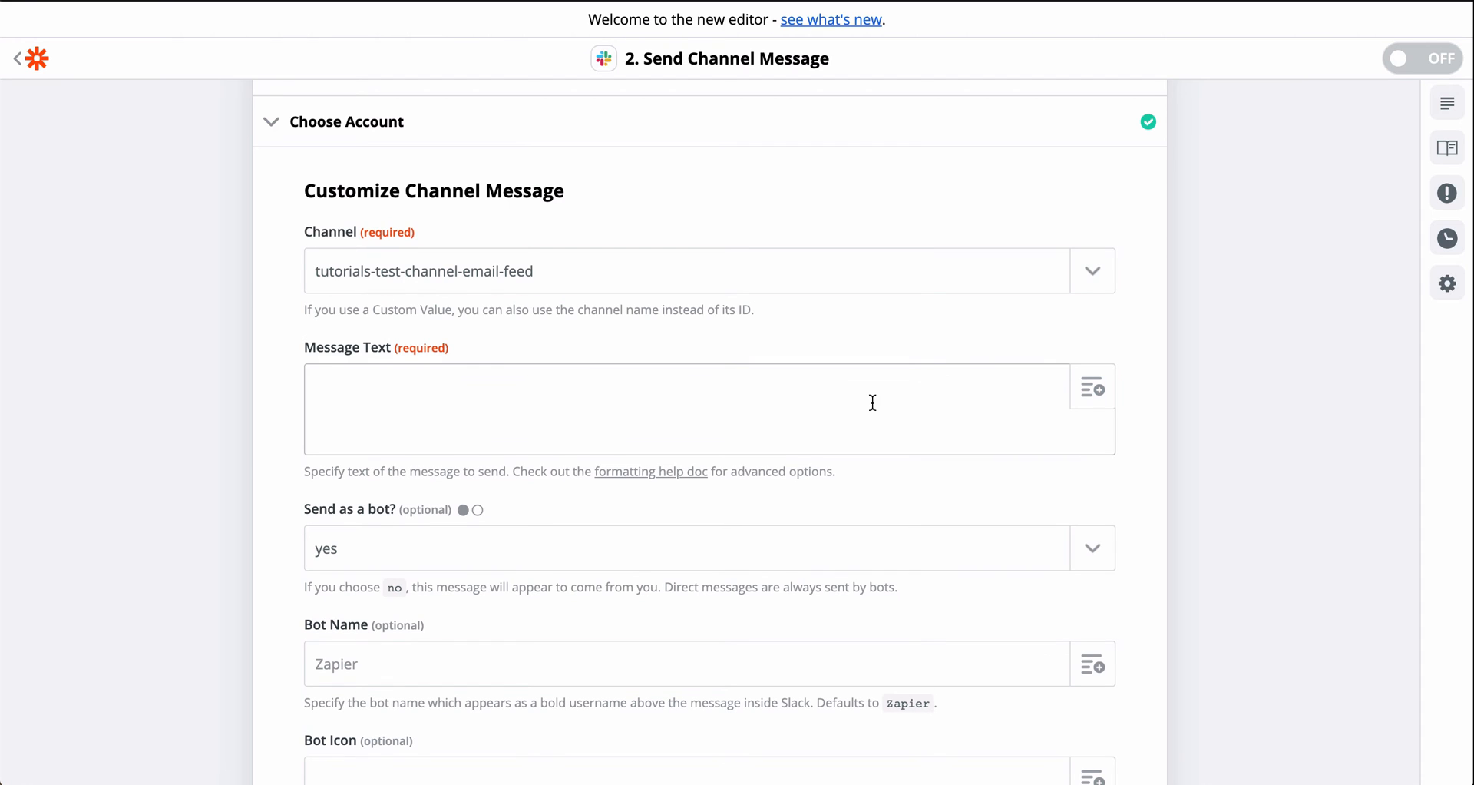
# Step: Write the message with sender, body and link, name the bot emailbot, and send a test
pyautogui.write('Hey Tutorials! WE have a new email fr')
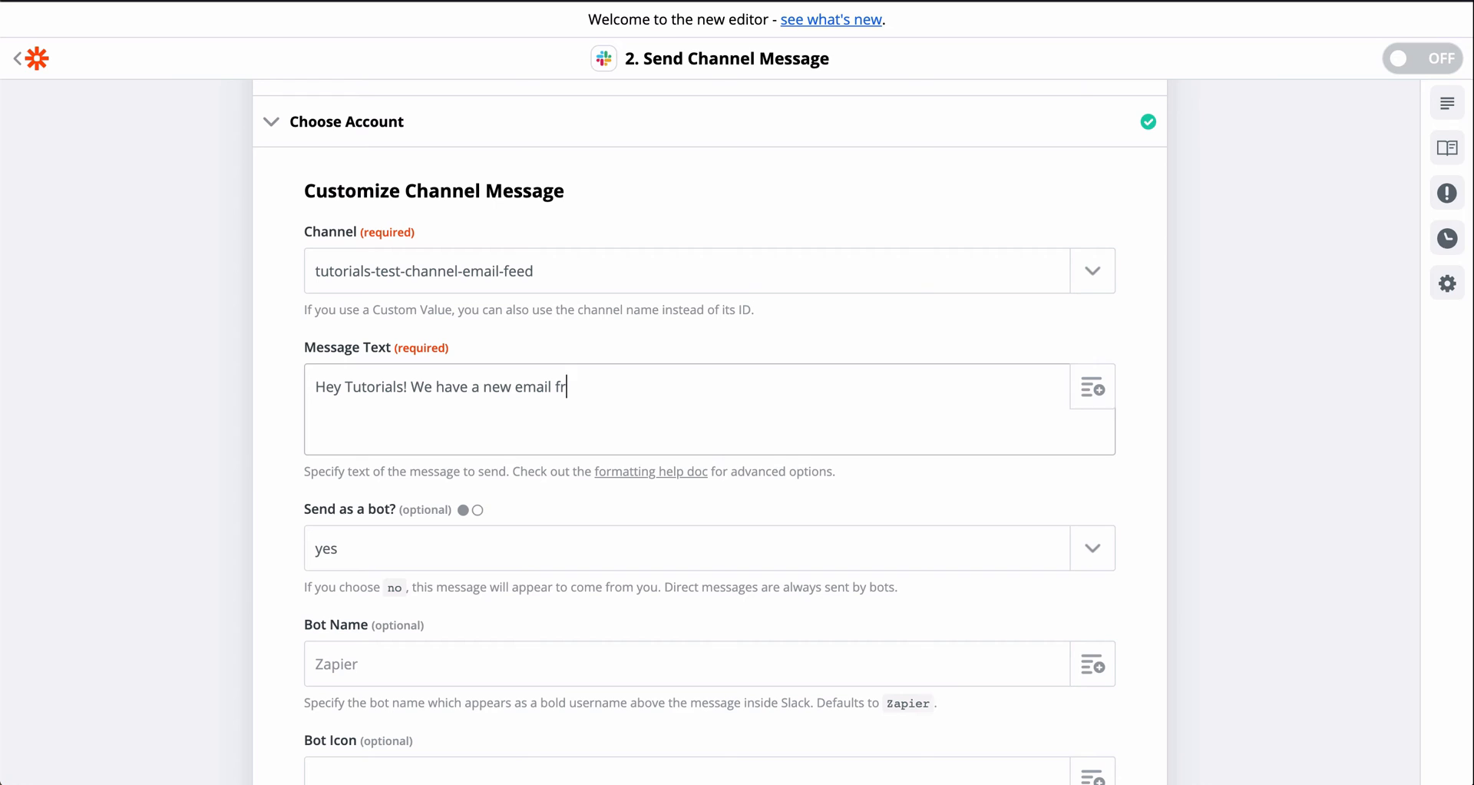
pyautogui.click(1092, 388)
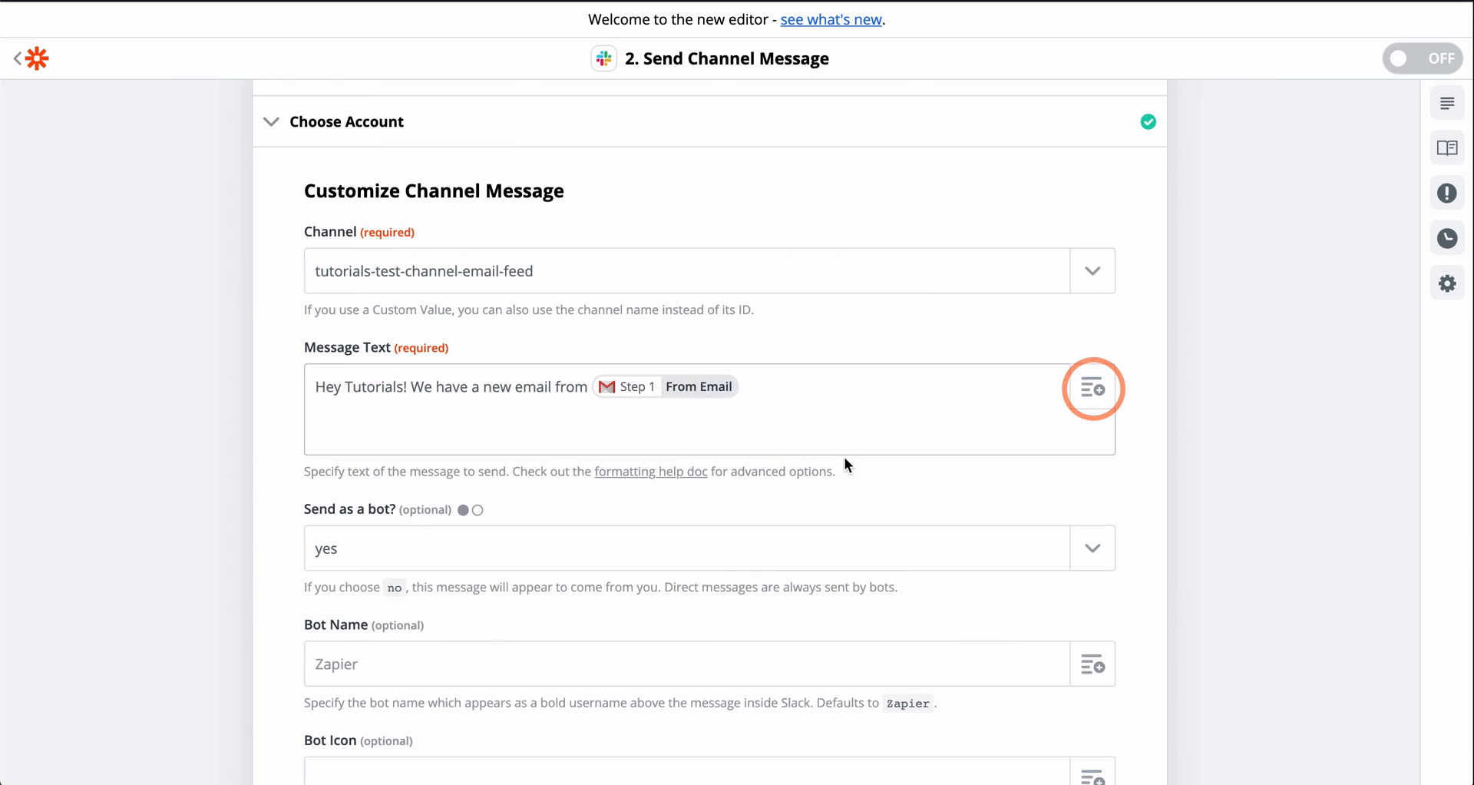
pyautogui.write(". Here's what it says: Step 1 Body Plain.")
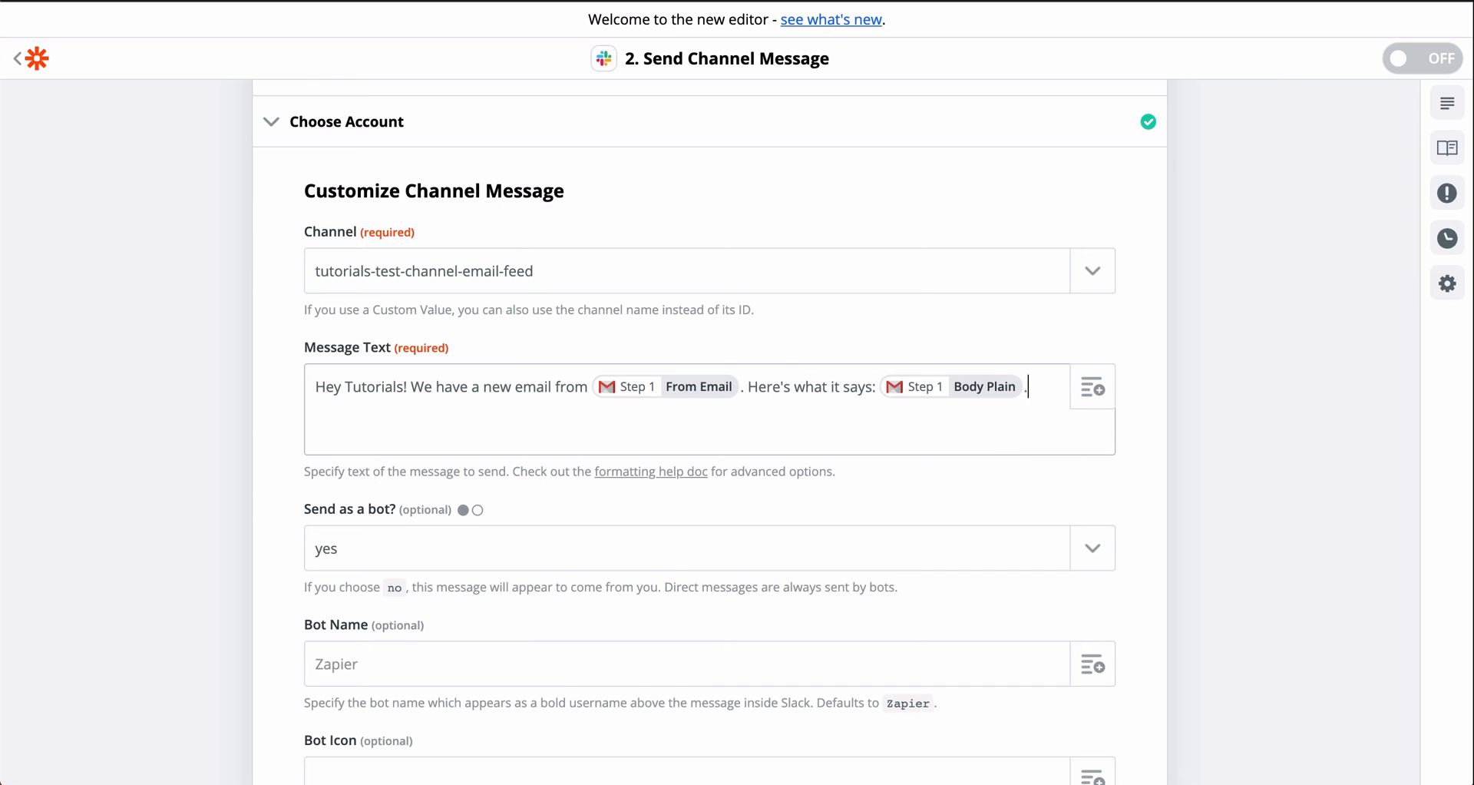
pyautogui.write("And here's a handy link:")
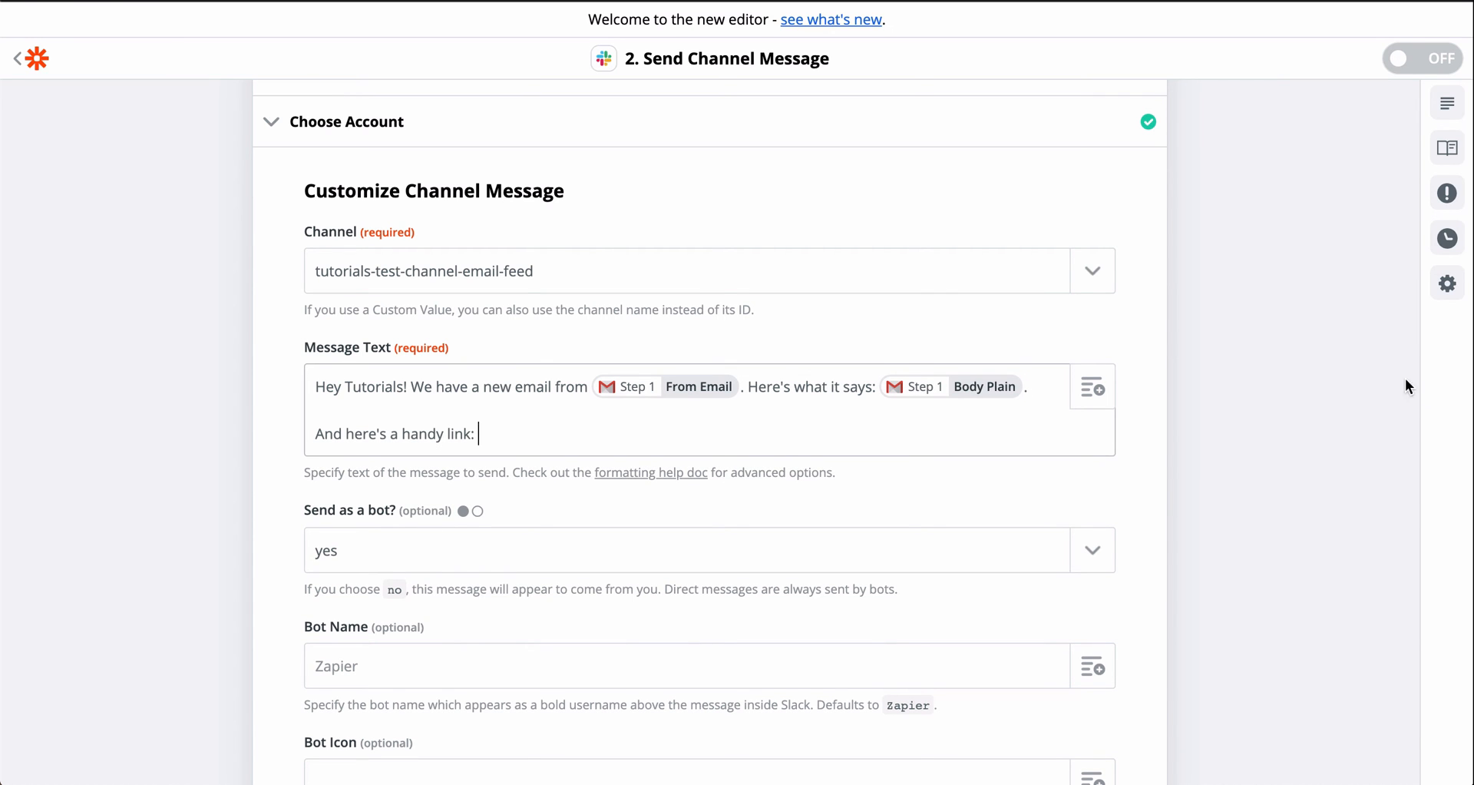
pyautogui.click(1091, 386)
pyautogui.write('emailbot')
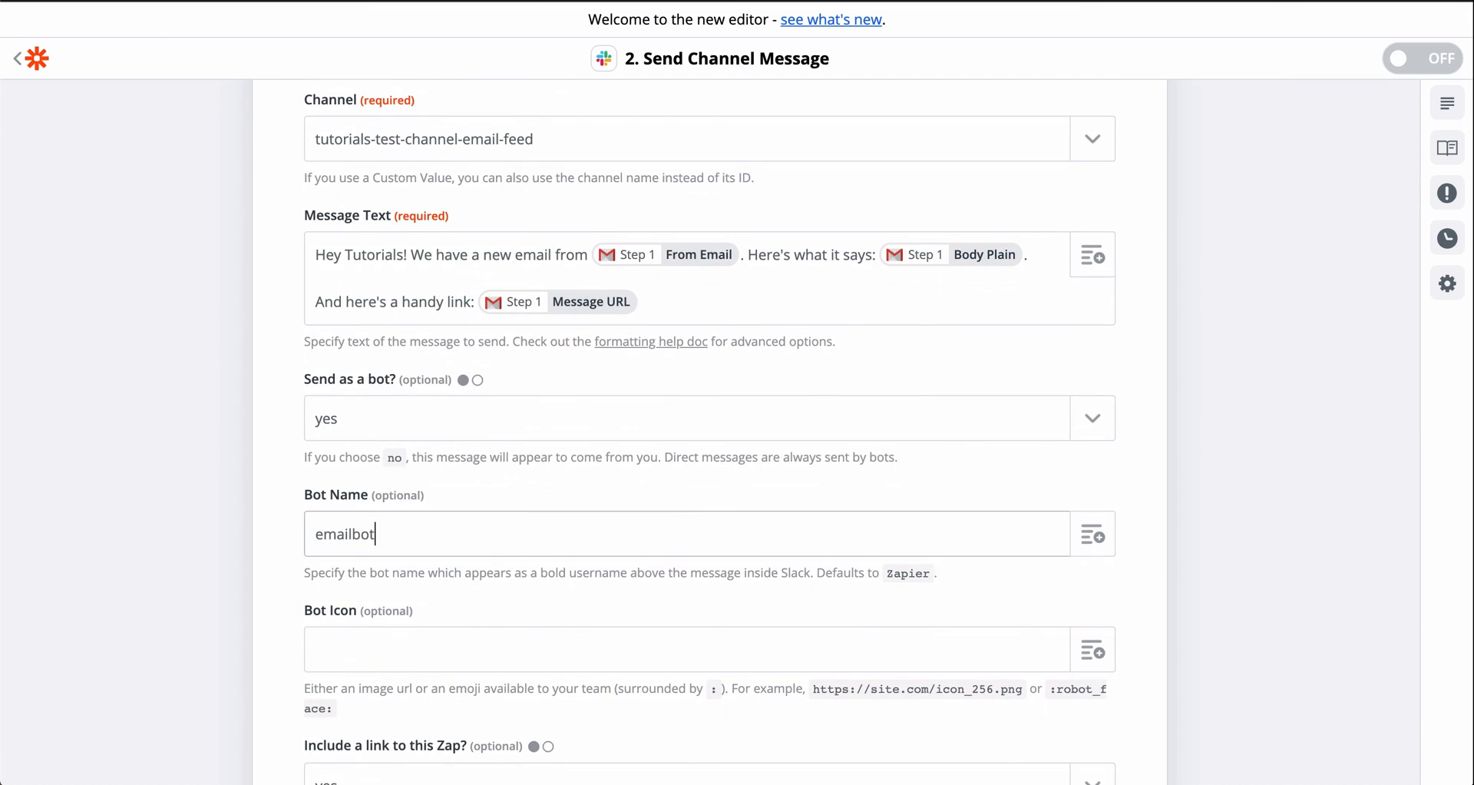
pyautogui.scroll(-3)
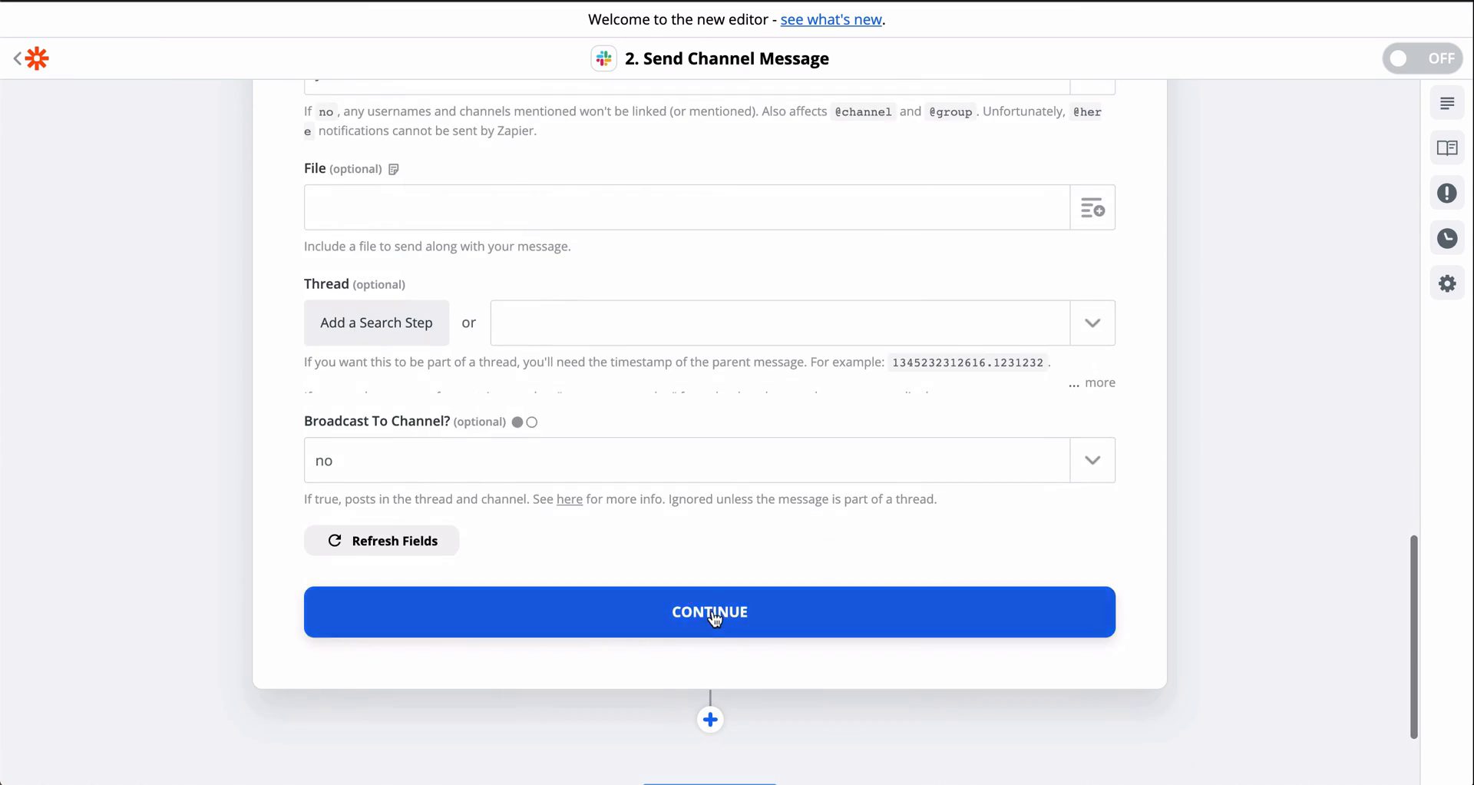
pyautogui.click(709, 612)
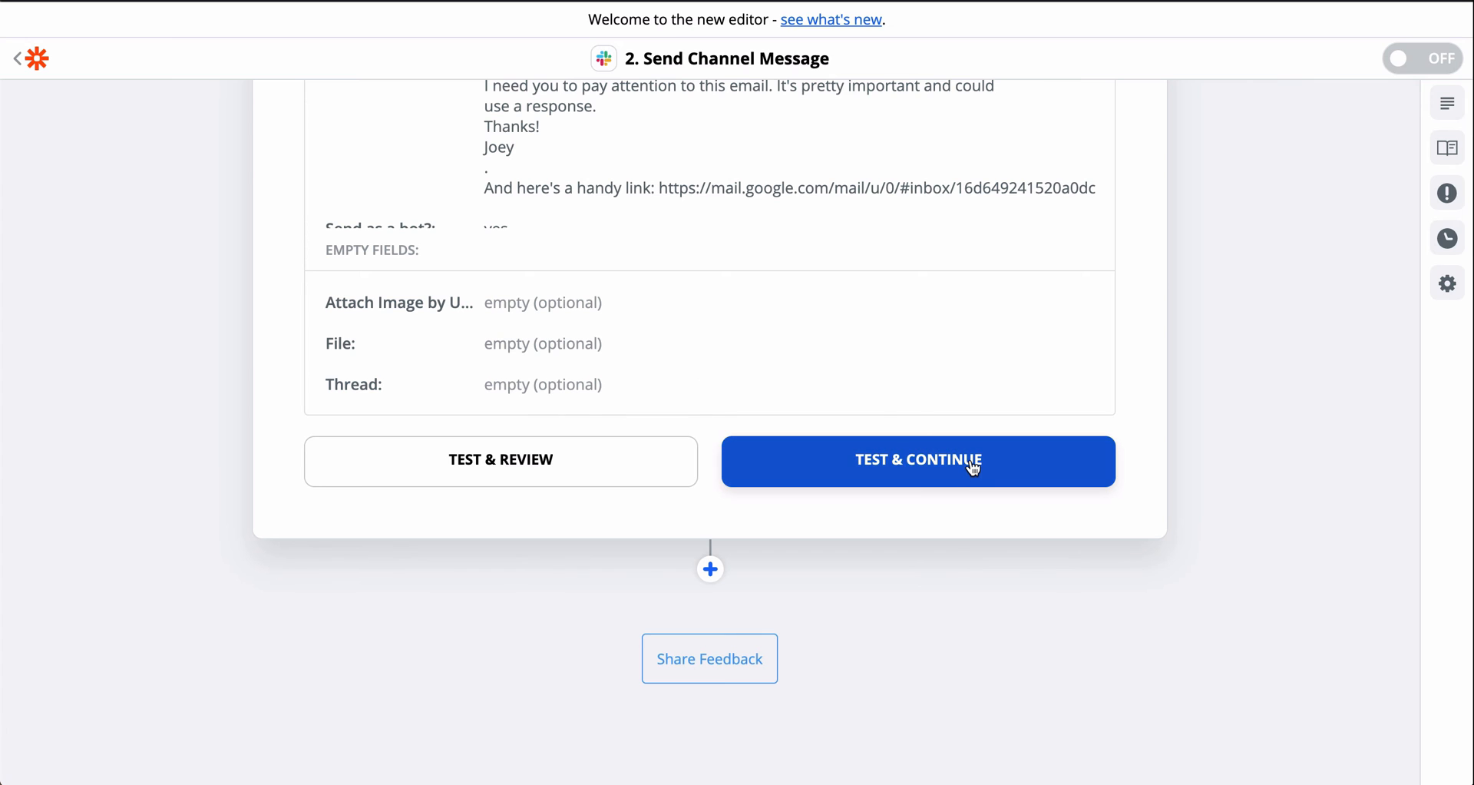
pyautogui.click(917, 461)
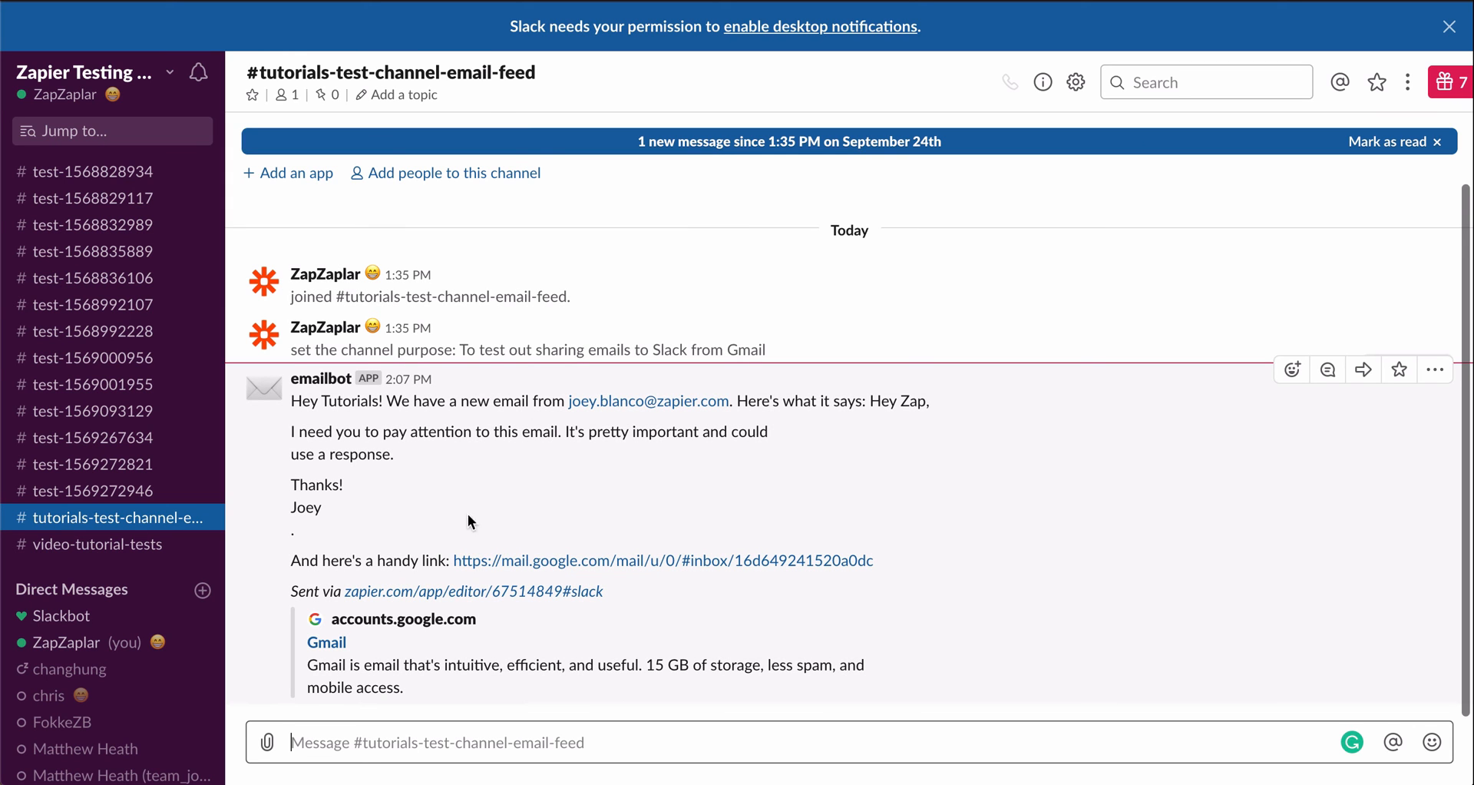
pyautogui.moveTo(645, 205)
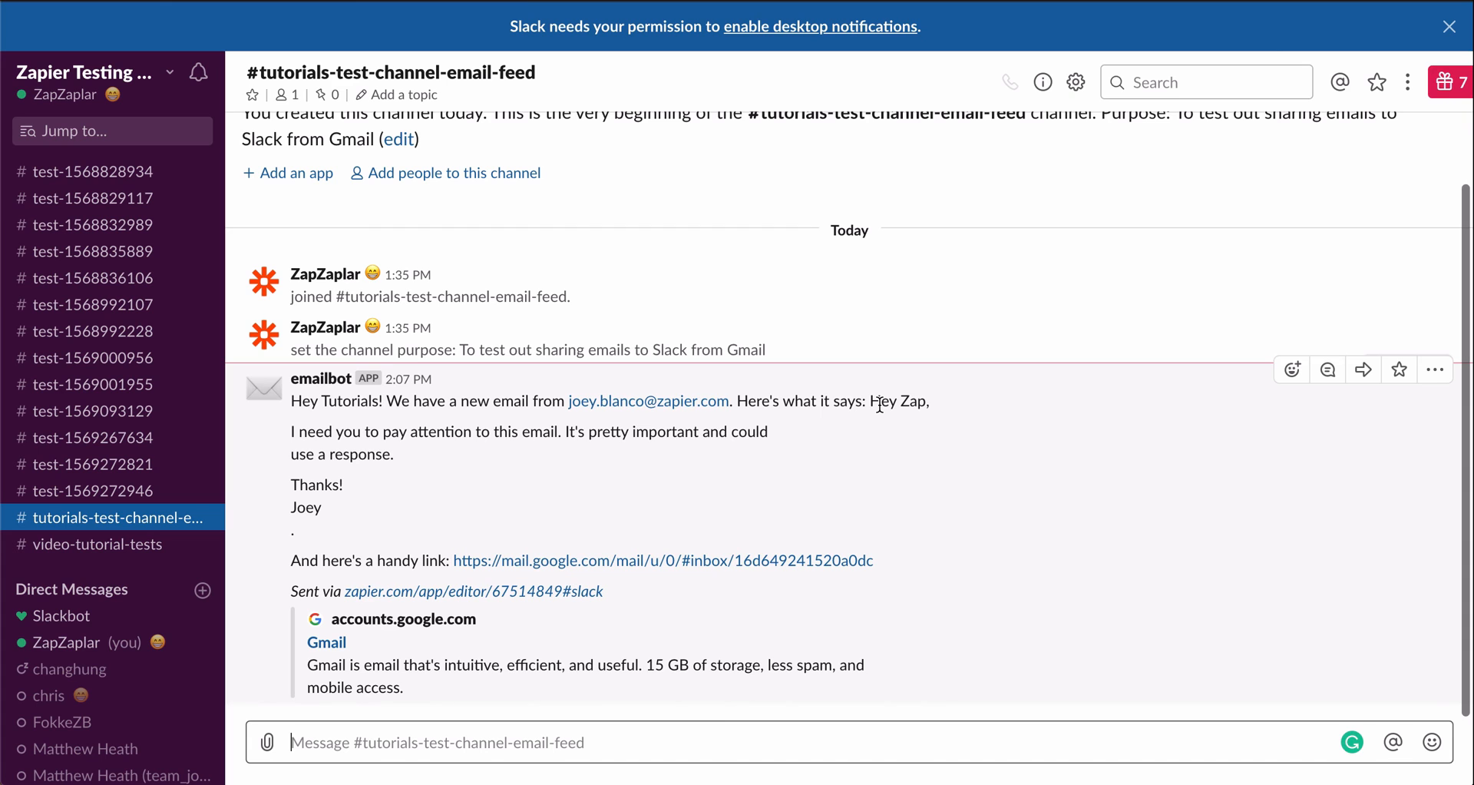
pyautogui.moveTo(315, 503)
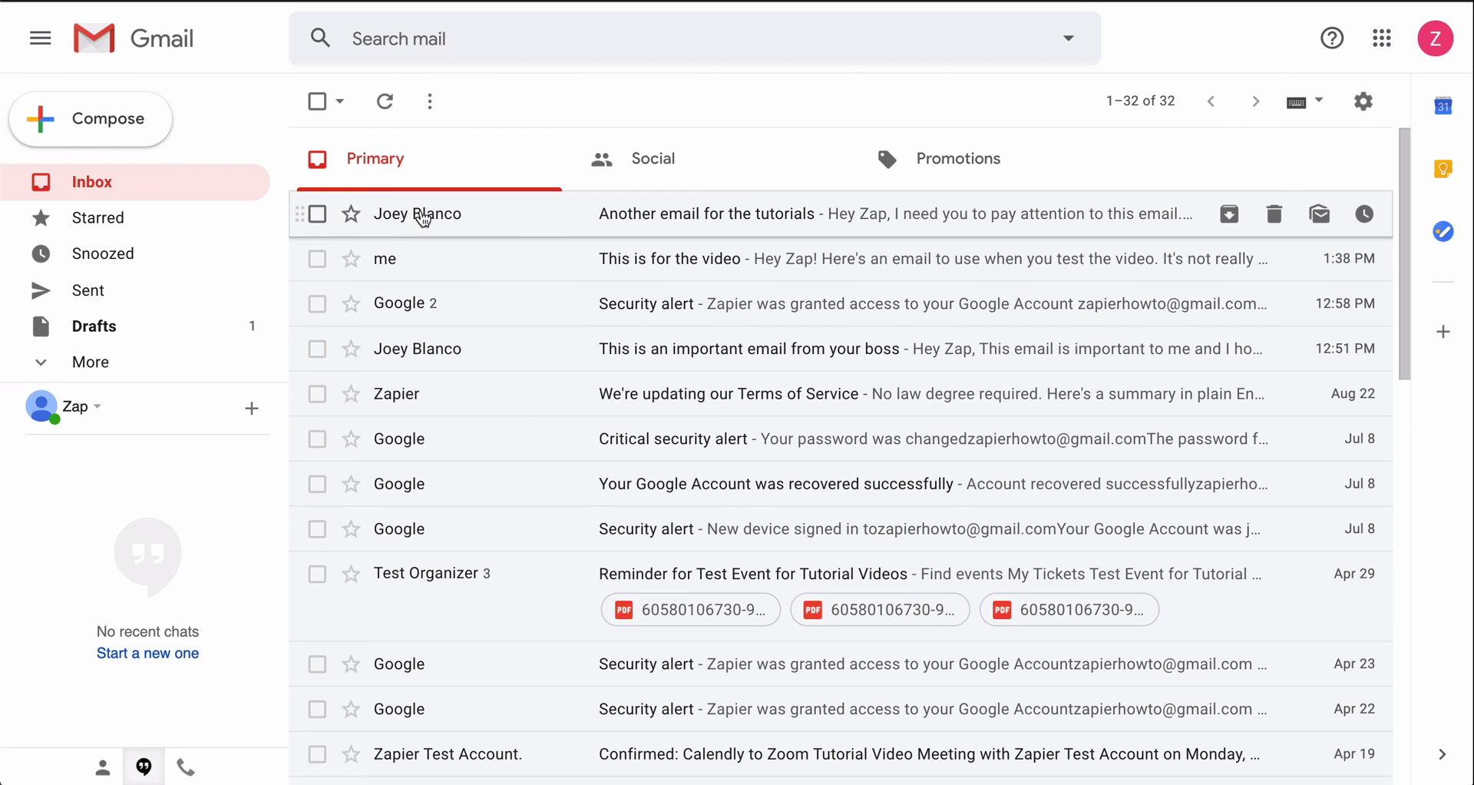
# Step: Open the latest email in the Gmail inbox to compare with the Slack post
pyautogui.click(707, 213)
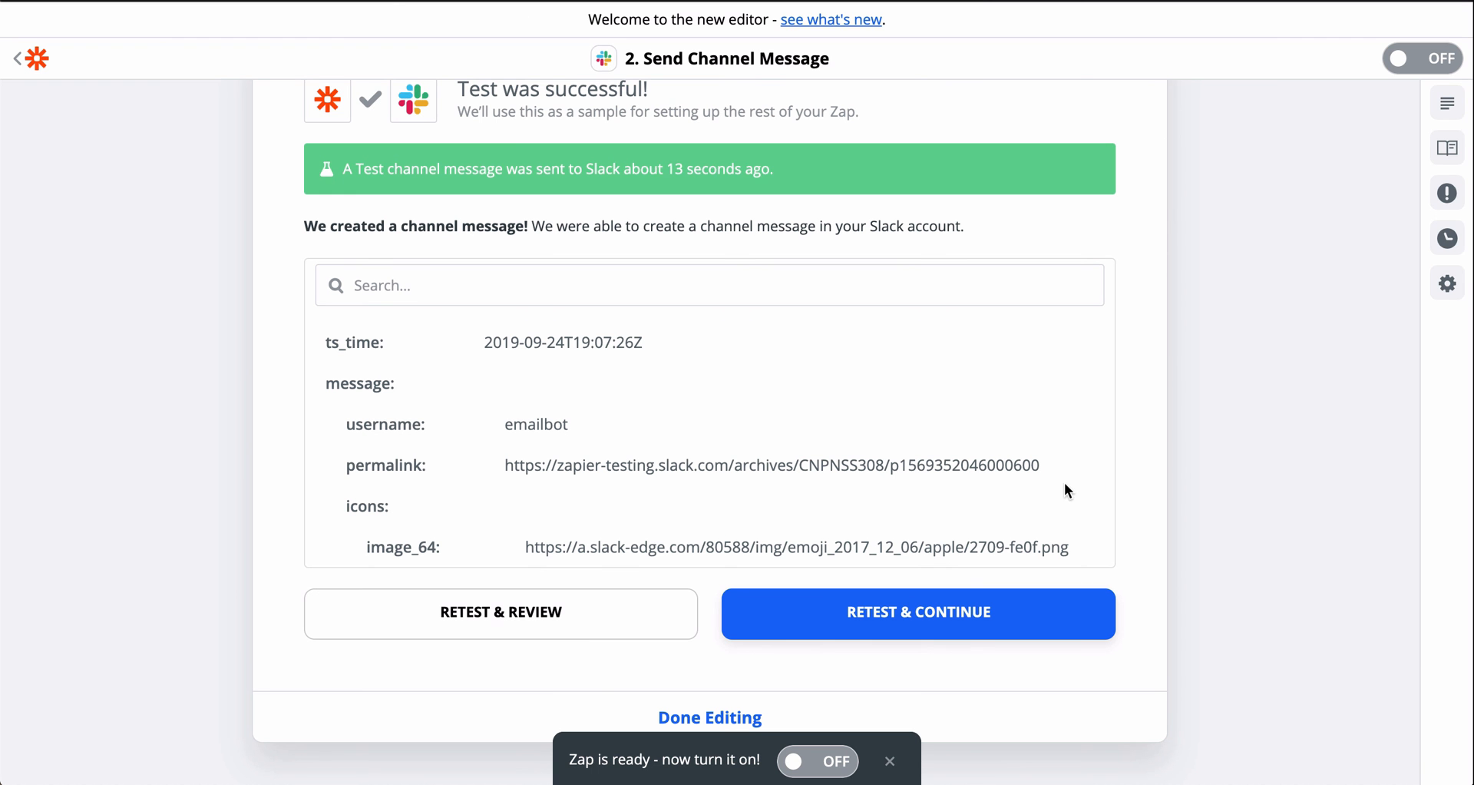
pyautogui.moveTo(816, 761)
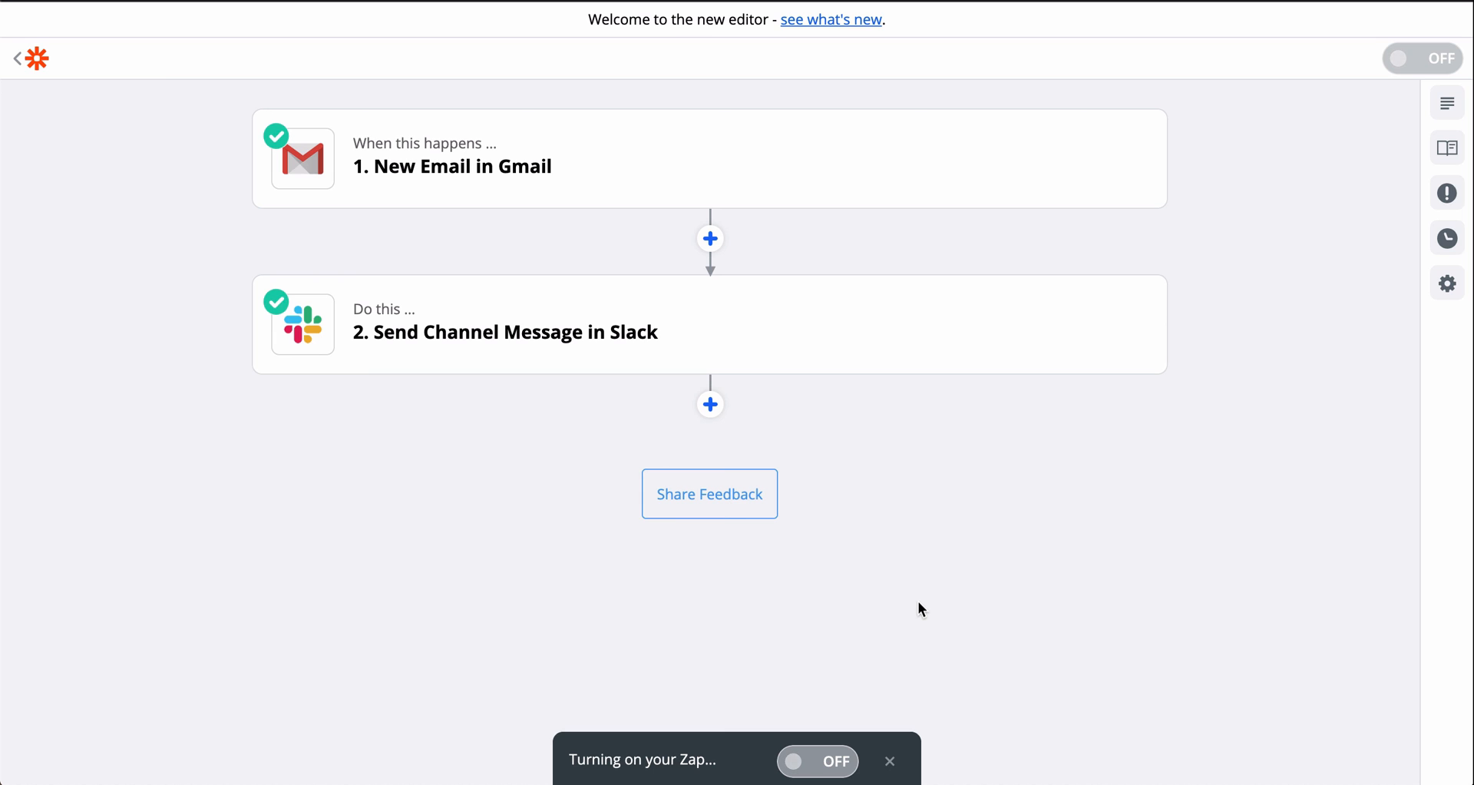
# Step: Turn the Gmail-to-Slack Zap on
pyautogui.click(1421, 58)
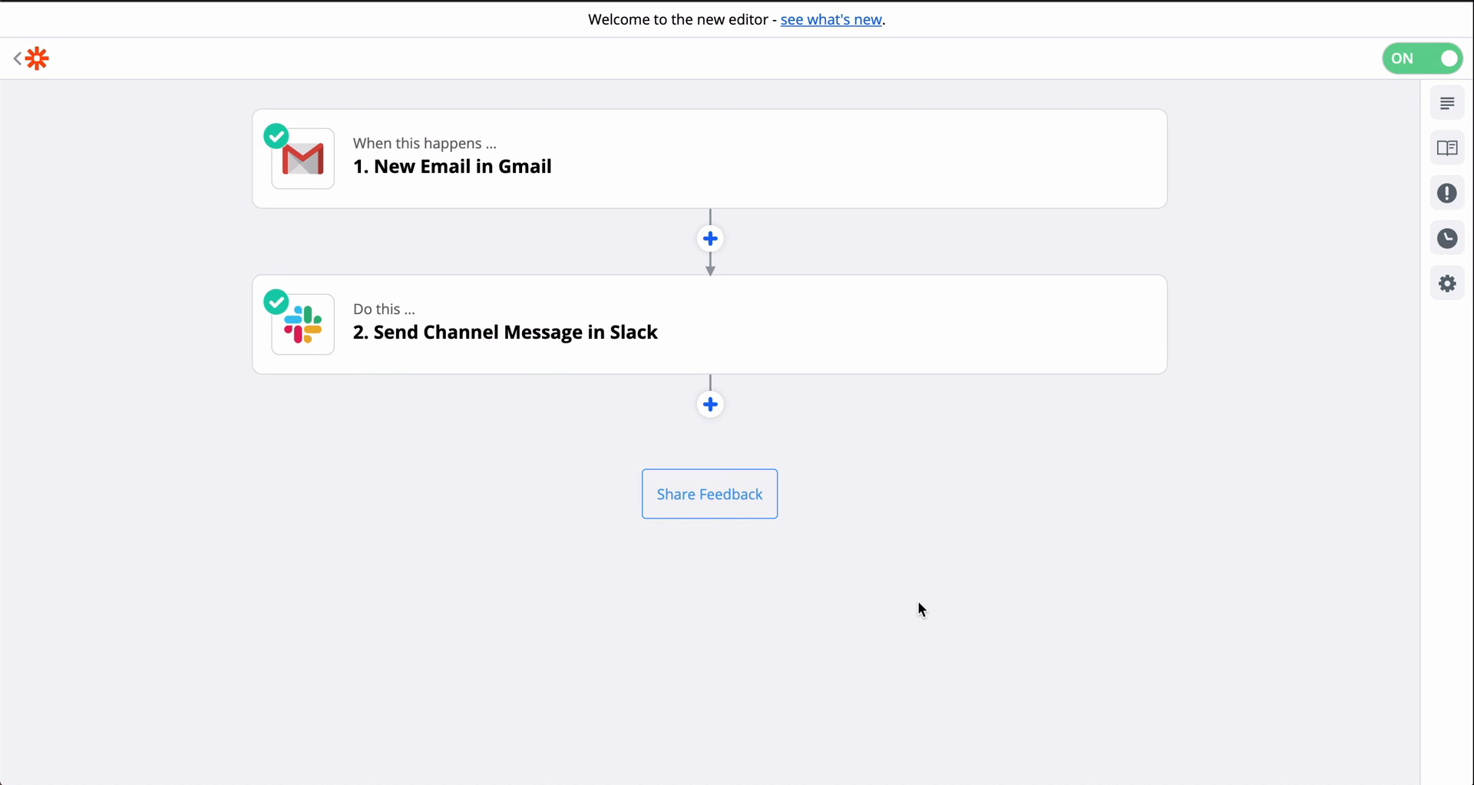